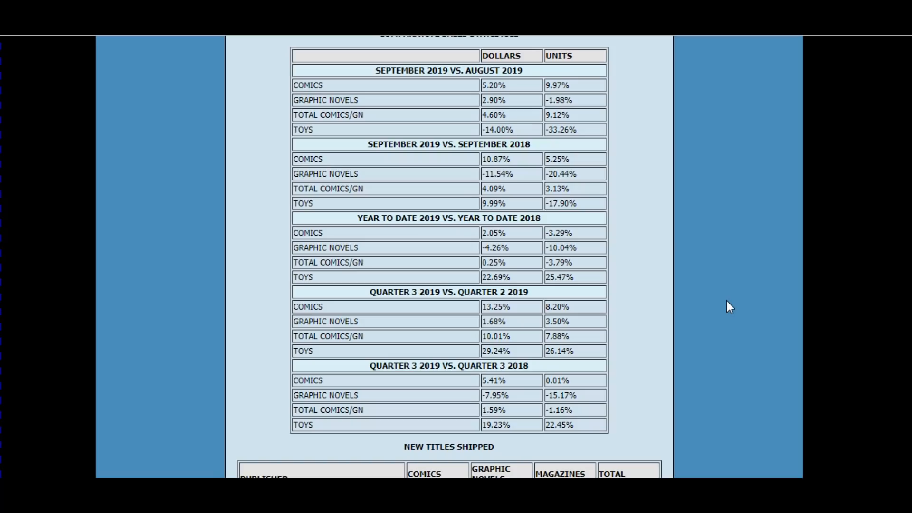
{"action": "mouse_move", "coordinate": [572, 383]}
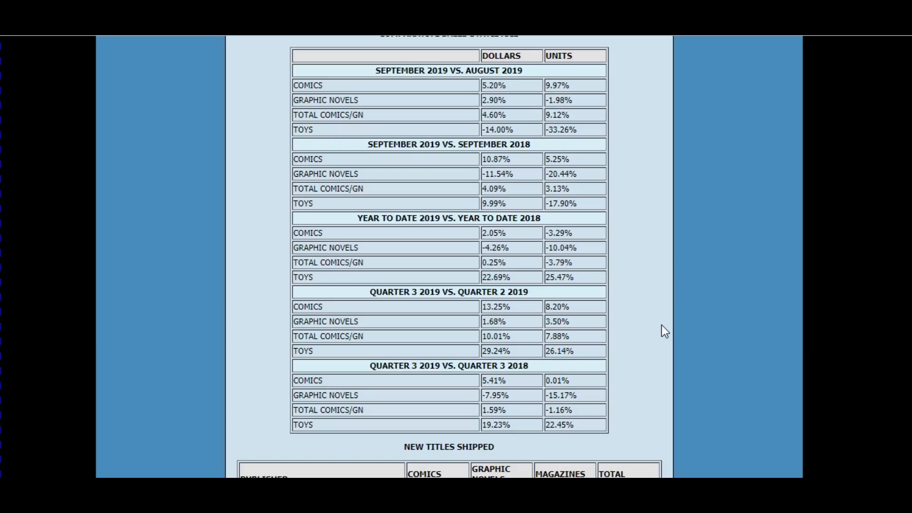
{"action": "mouse_move", "coordinate": [676, 328]}
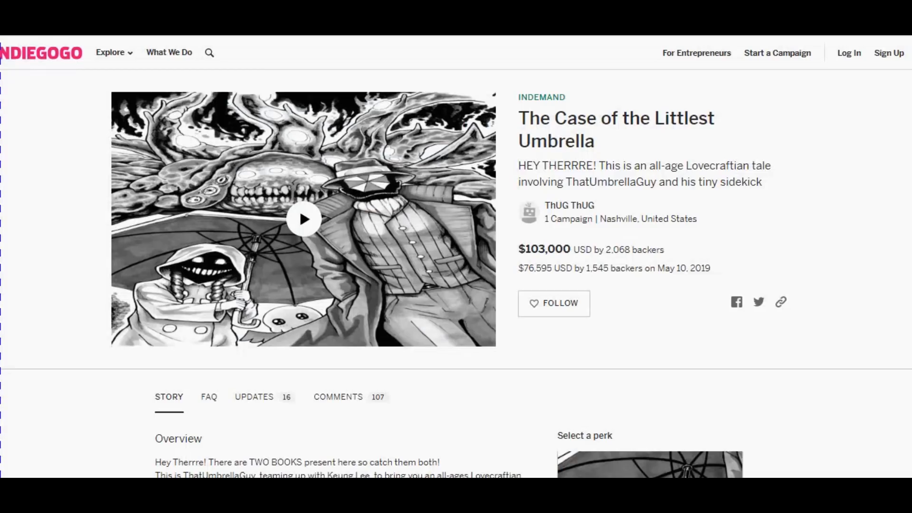
{"action": "mouse_move", "coordinate": [793, 260]}
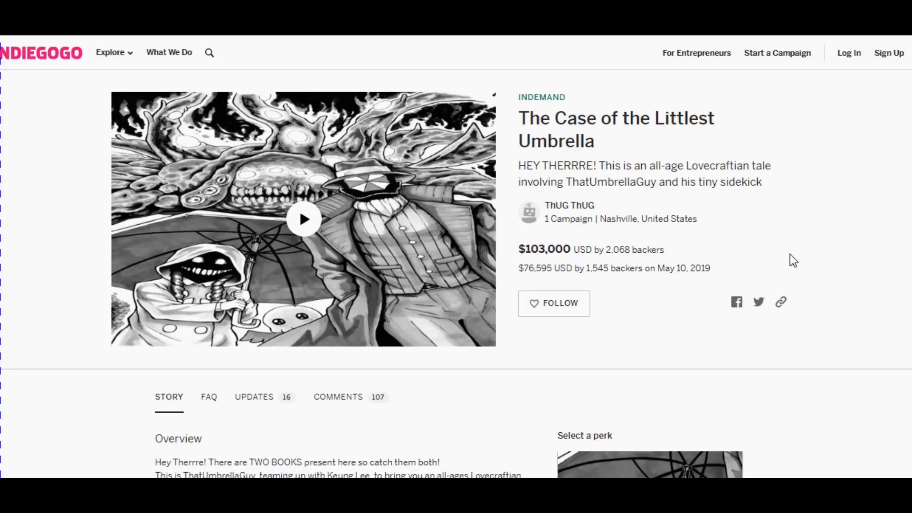
{"action": "mouse_move", "coordinate": [775, 178]}
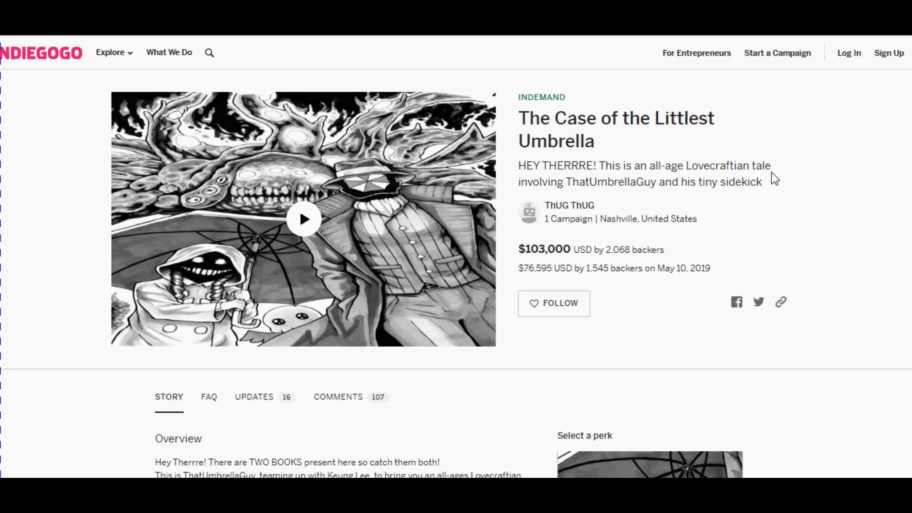
{"action": "mouse_move", "coordinate": [335, 80]}
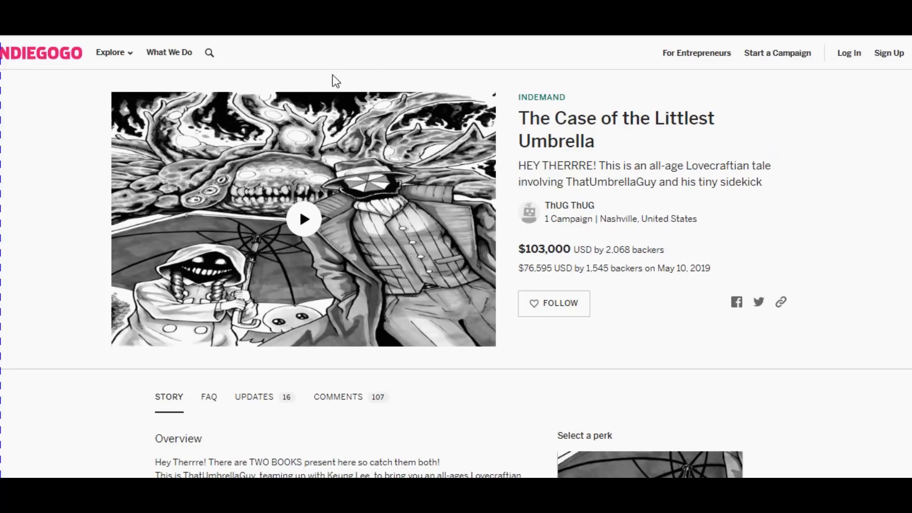
{"action": "mouse_move", "coordinate": [296, 74]}
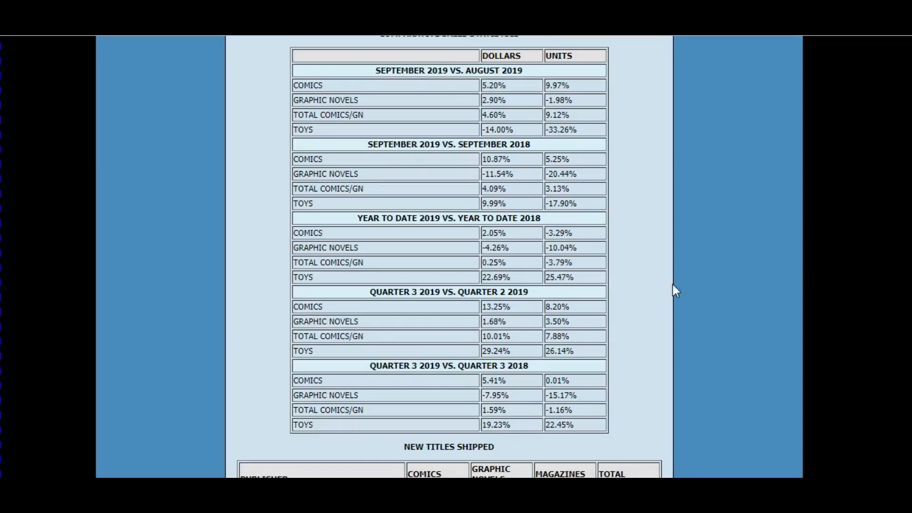
{"action": "mouse_move", "coordinate": [735, 301]}
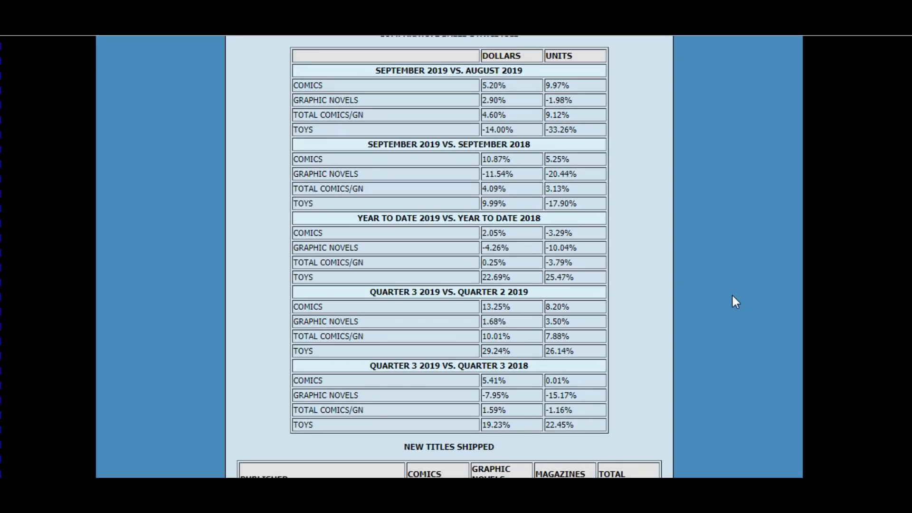
{"action": "mouse_move", "coordinate": [514, 242]}
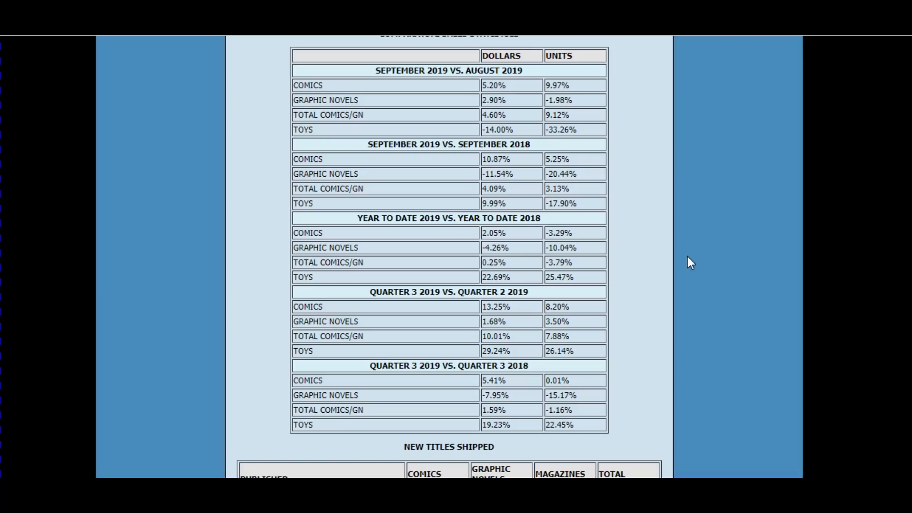
{"action": "mouse_move", "coordinate": [615, 226]}
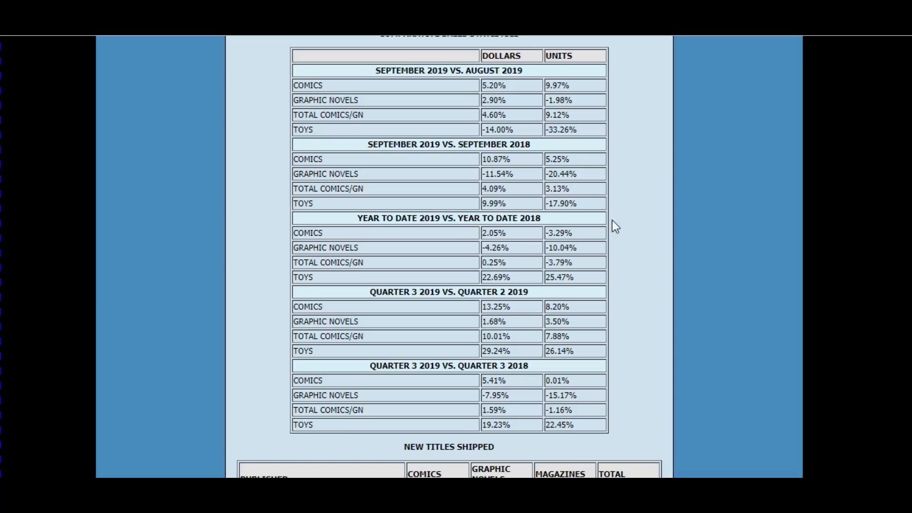
{"action": "mouse_move", "coordinate": [554, 247]}
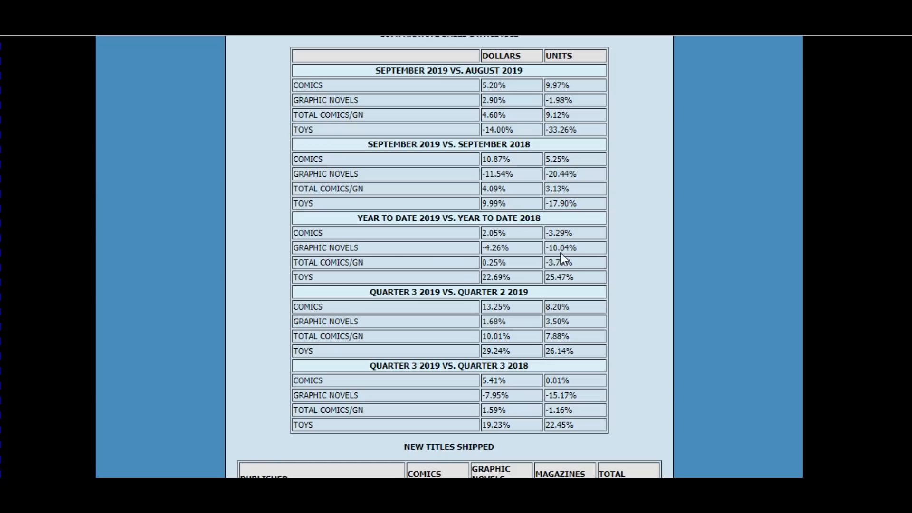
{"action": "mouse_move", "coordinate": [545, 259]}
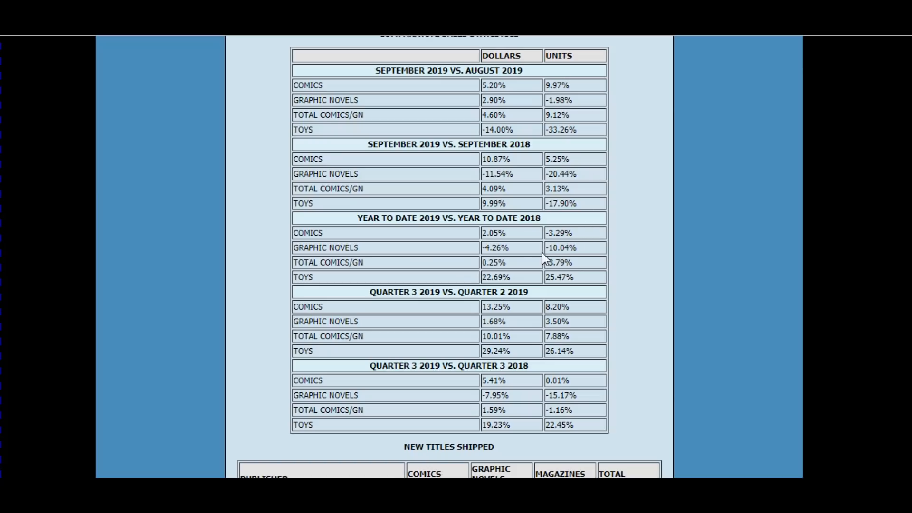
{"action": "mouse_move", "coordinate": [556, 250]}
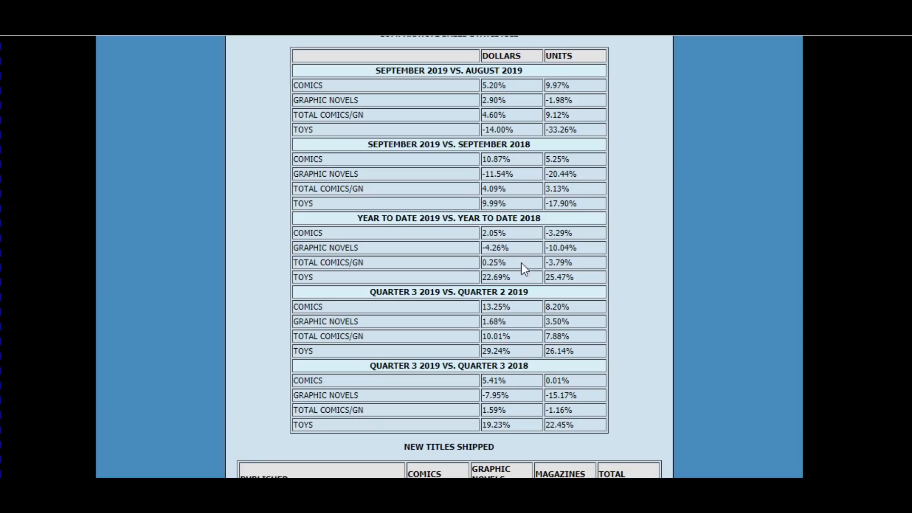
{"action": "mouse_move", "coordinate": [400, 270]}
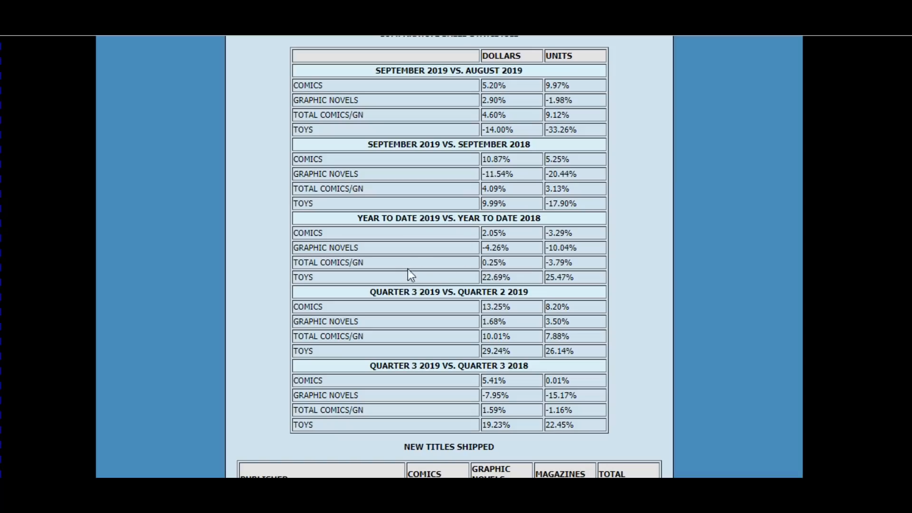
{"action": "mouse_move", "coordinate": [618, 265]}
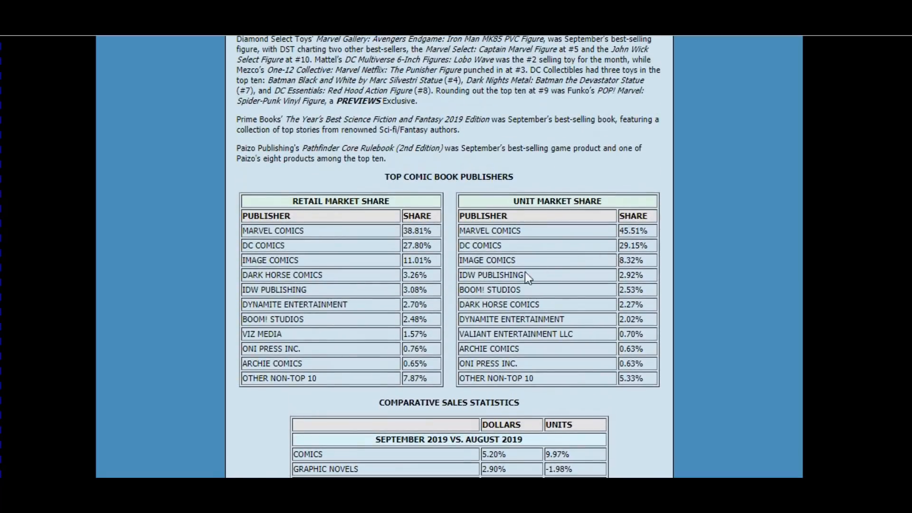
{"action": "mouse_move", "coordinate": [328, 244]}
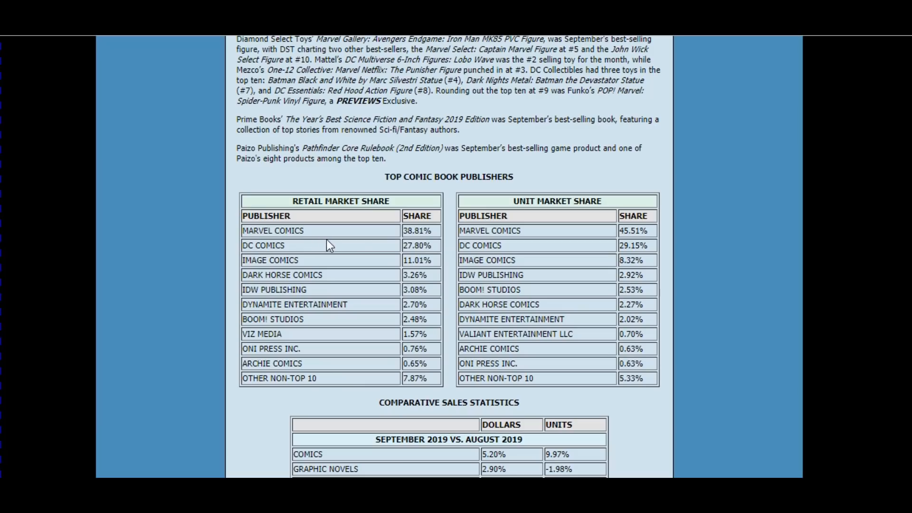
{"action": "mouse_move", "coordinate": [435, 261]}
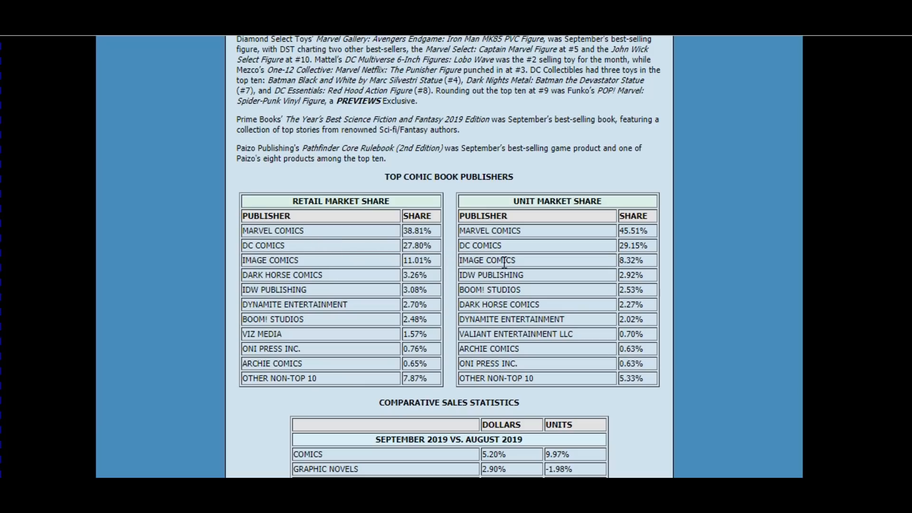
{"action": "mouse_move", "coordinate": [454, 291]}
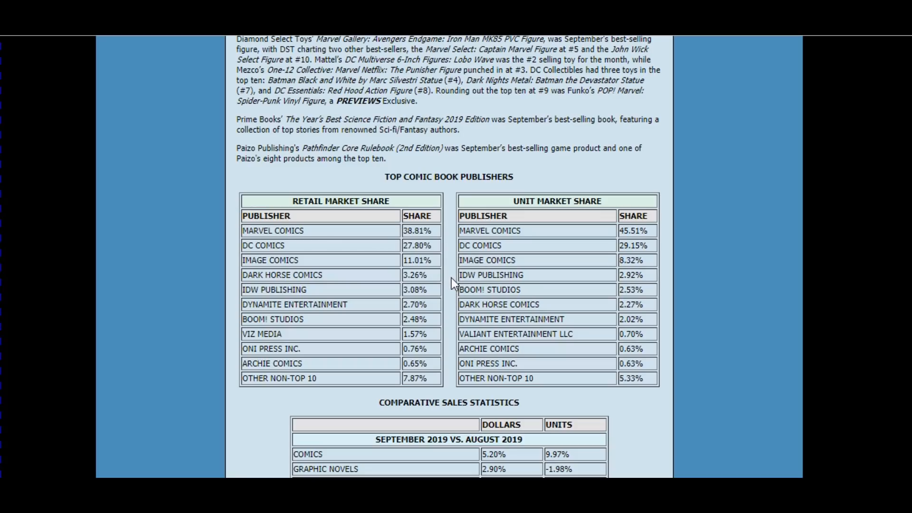
{"action": "mouse_move", "coordinate": [454, 268]}
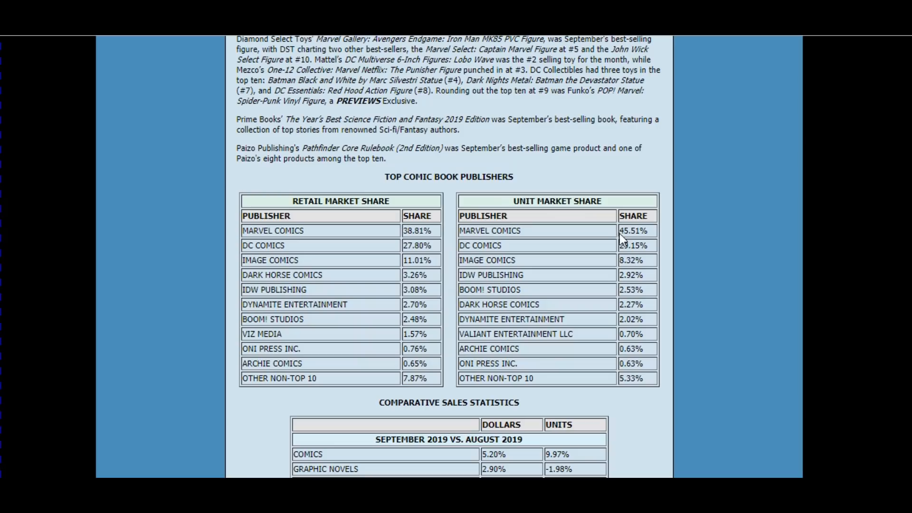
{"action": "mouse_move", "coordinate": [319, 226]}
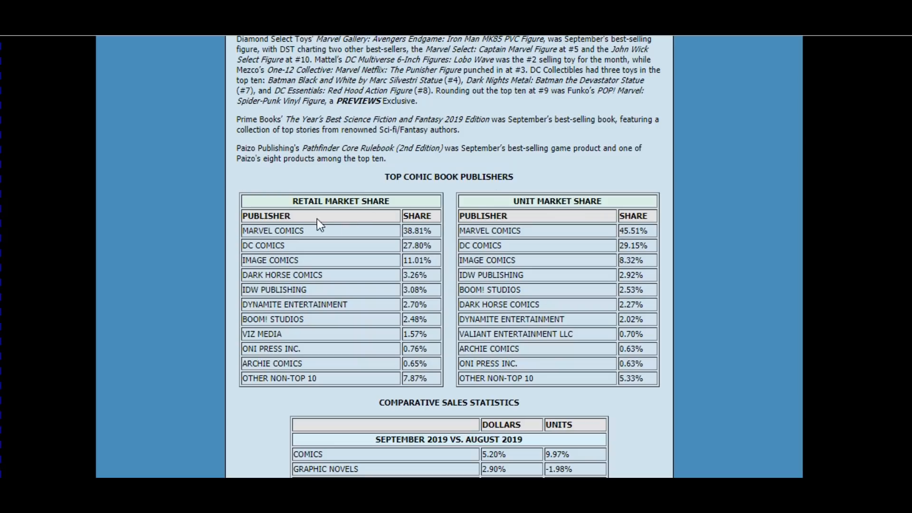
{"action": "mouse_move", "coordinate": [416, 241]}
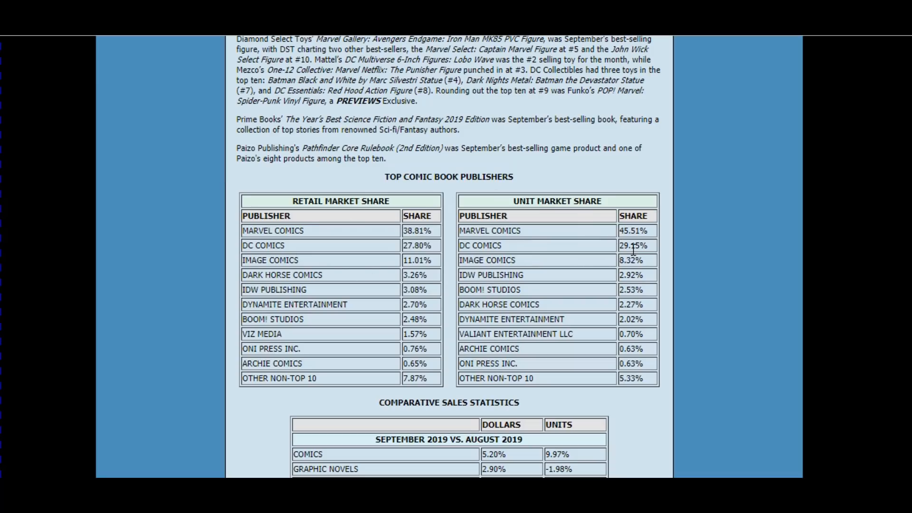
{"action": "mouse_move", "coordinate": [387, 254]}
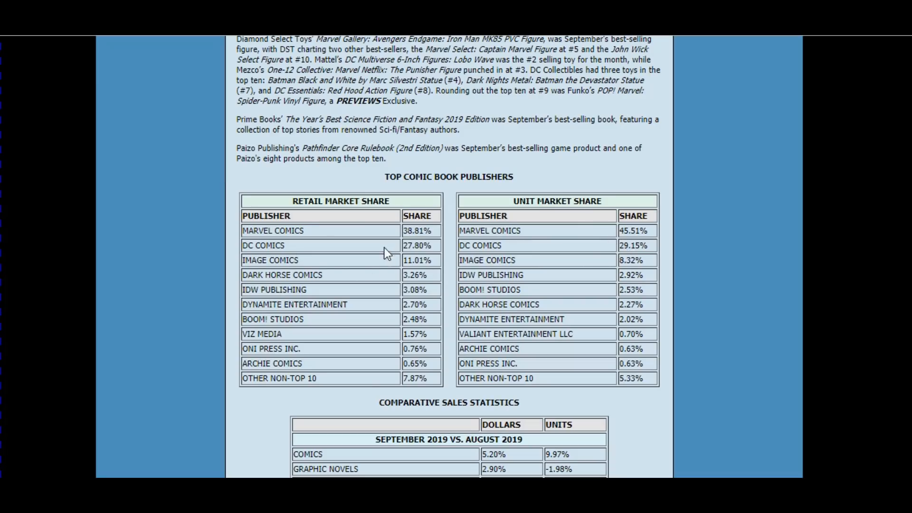
{"action": "mouse_move", "coordinate": [403, 245]}
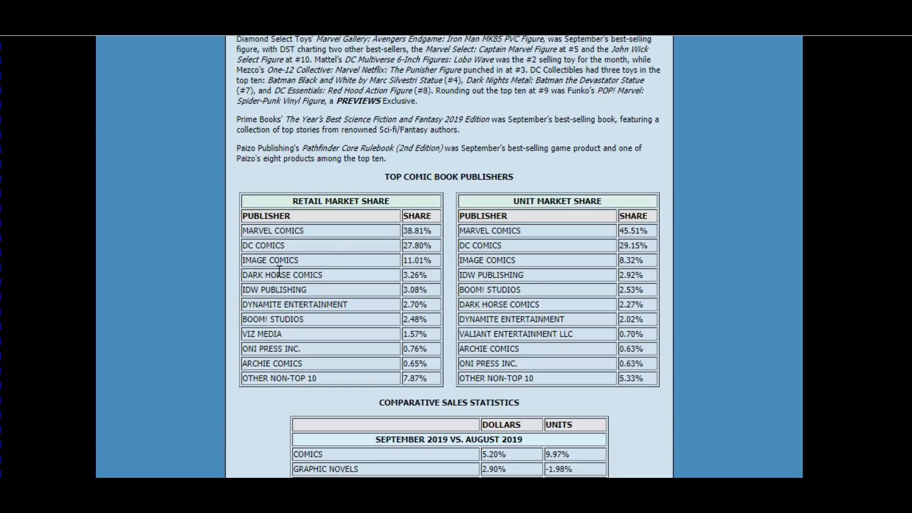
{"action": "mouse_move", "coordinate": [539, 268]}
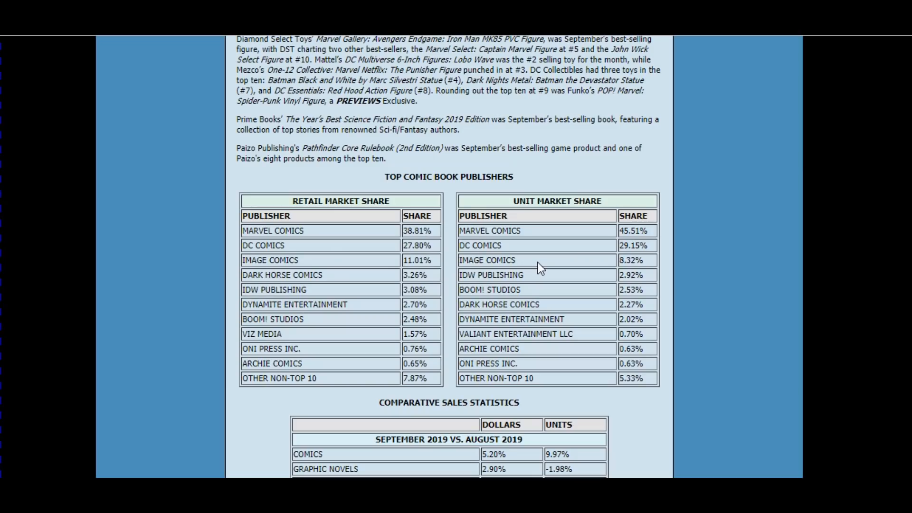
{"action": "mouse_move", "coordinate": [378, 298]}
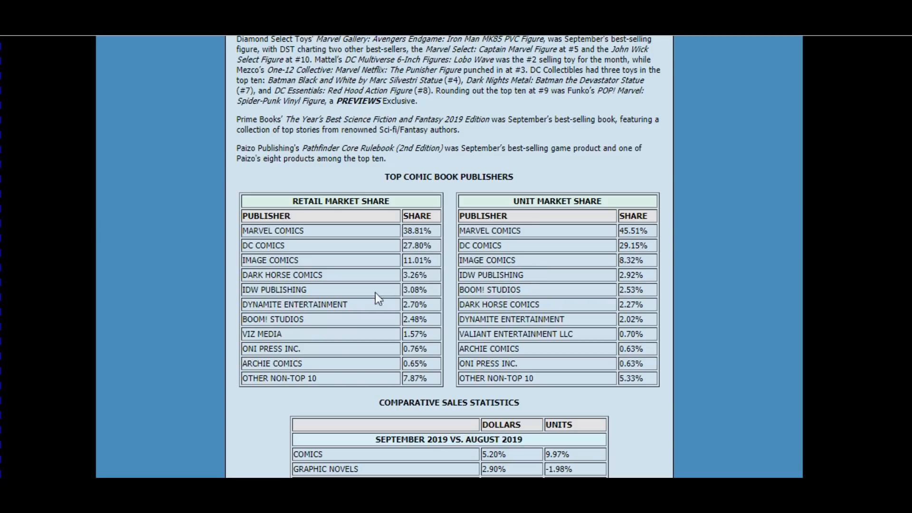
{"action": "mouse_move", "coordinate": [493, 288]}
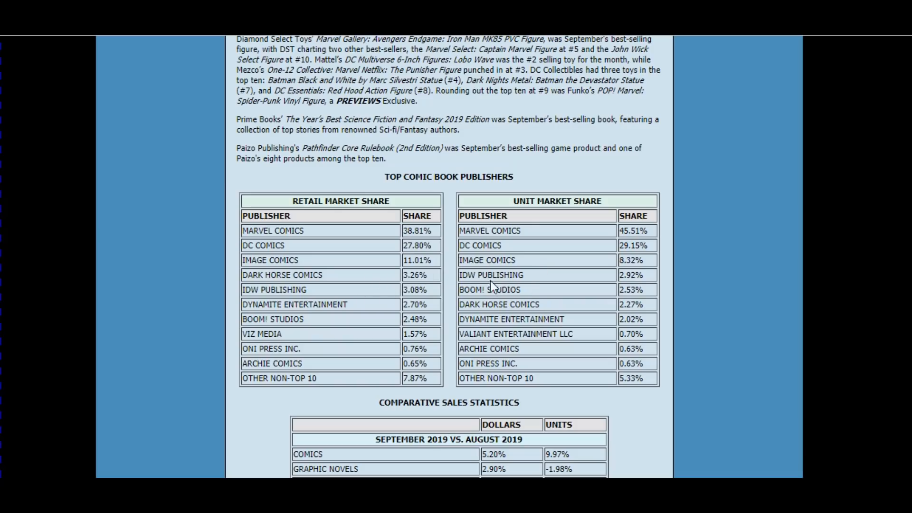
{"action": "mouse_move", "coordinate": [351, 296]}
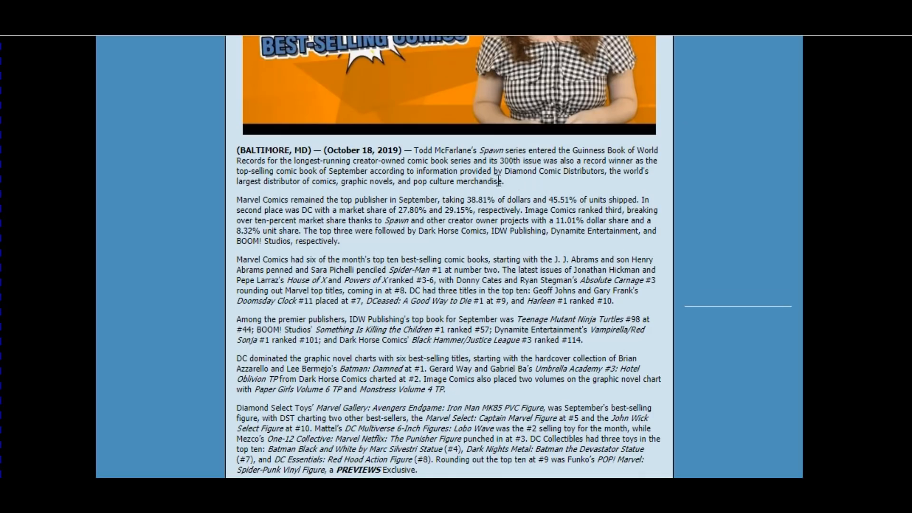
{"action": "mouse_move", "coordinate": [484, 195]}
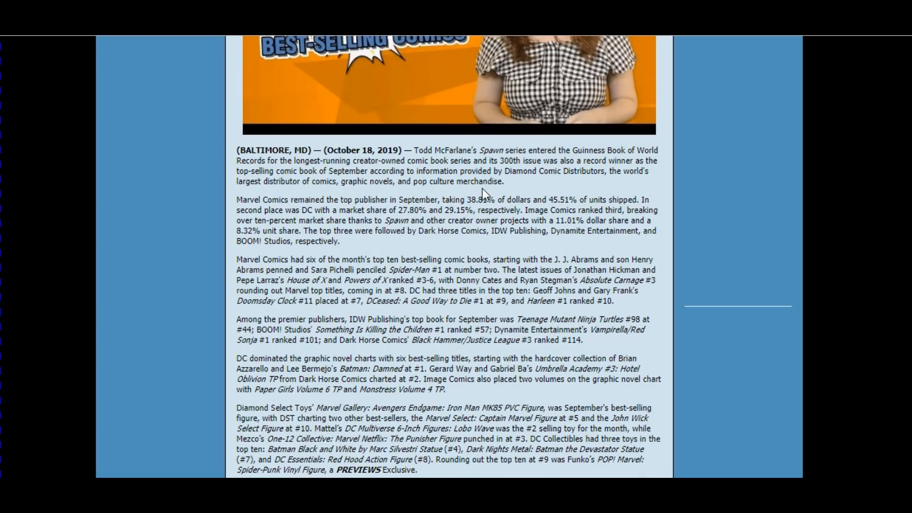
{"action": "mouse_move", "coordinate": [501, 192]}
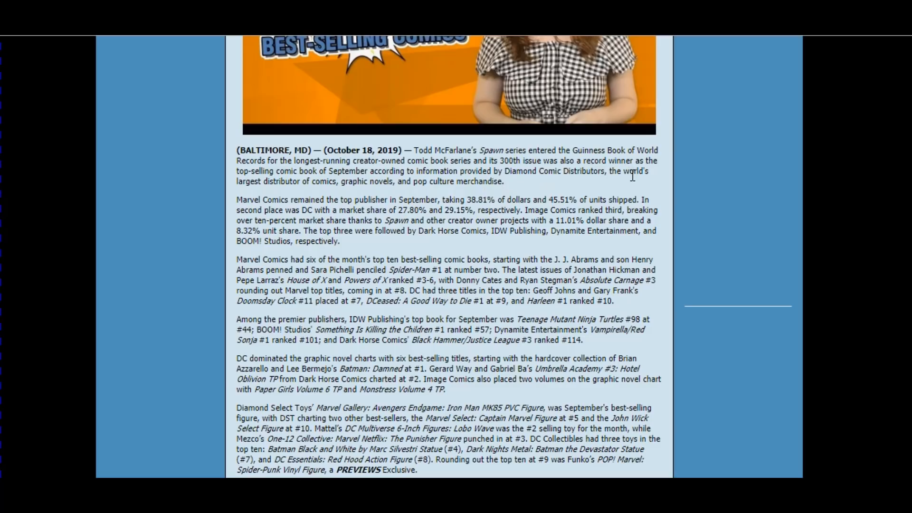
{"action": "mouse_move", "coordinate": [631, 197]}
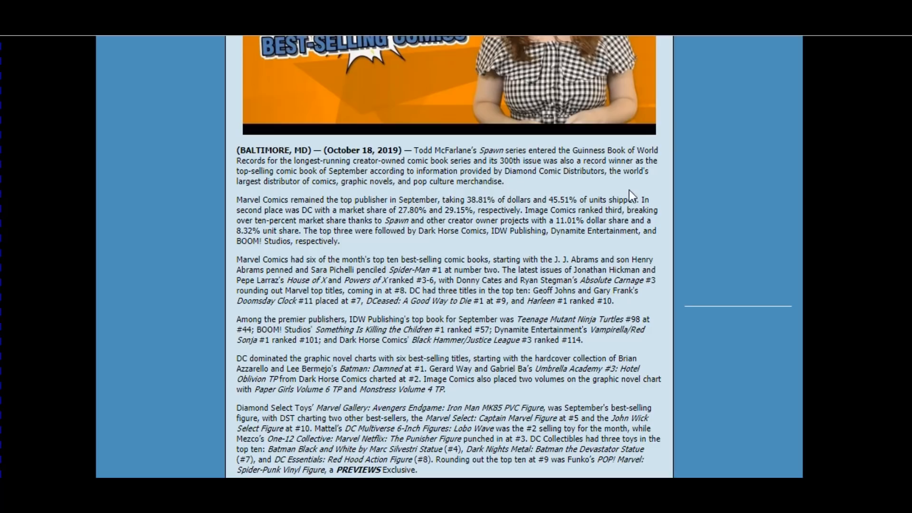
{"action": "scroll", "scroll_direction": "down", "scroll_amount": 3}
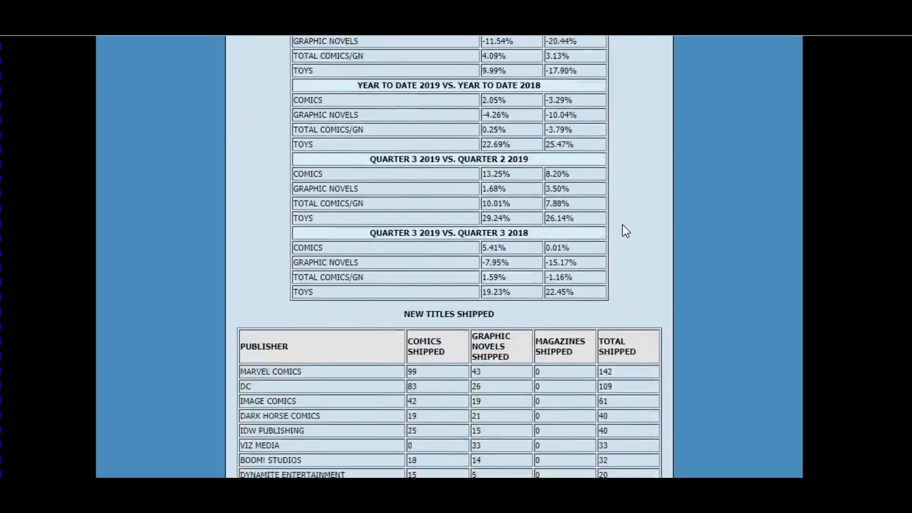
{"action": "scroll", "scroll_direction": "down", "scroll_amount": 3}
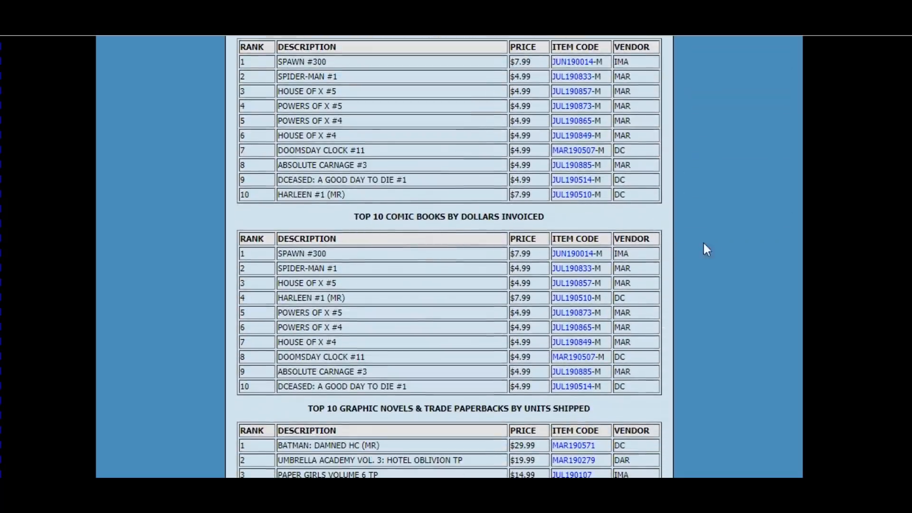
{"action": "scroll", "scroll_direction": "down", "scroll_amount": 3}
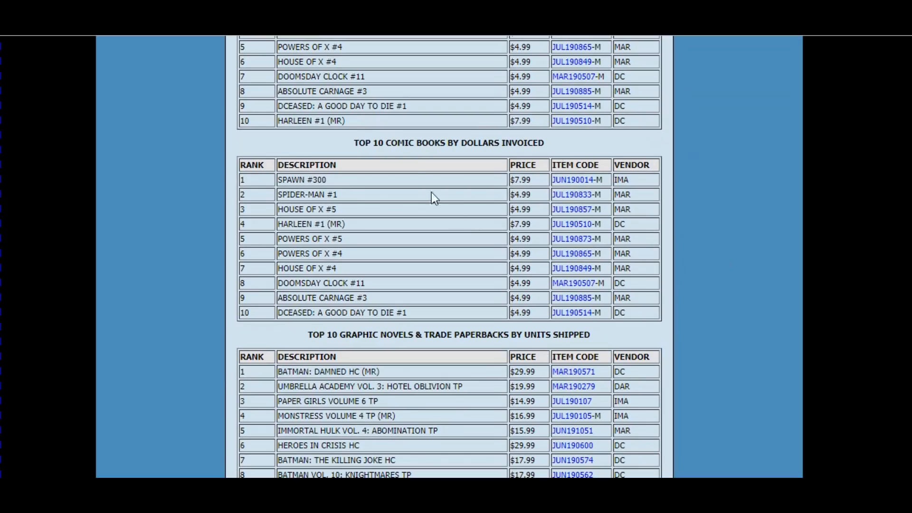
{"action": "mouse_move", "coordinate": [383, 185]}
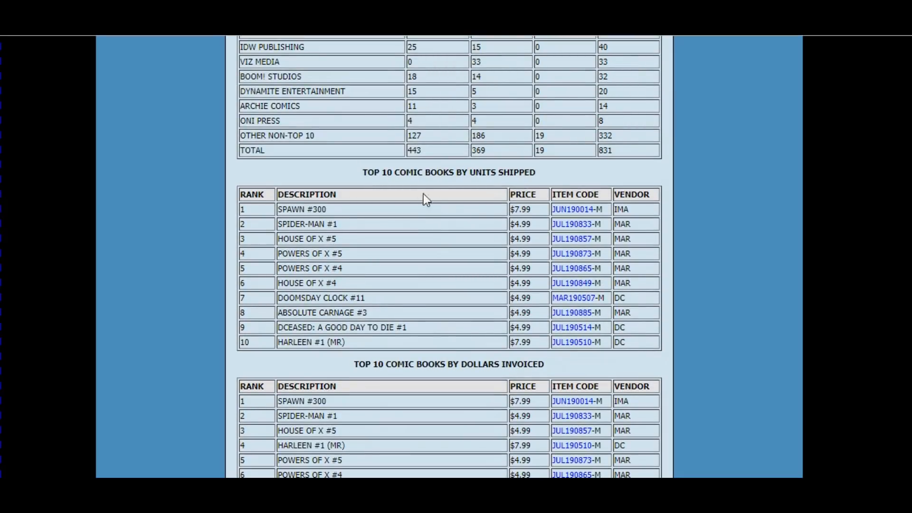
{"action": "mouse_move", "coordinate": [707, 219]}
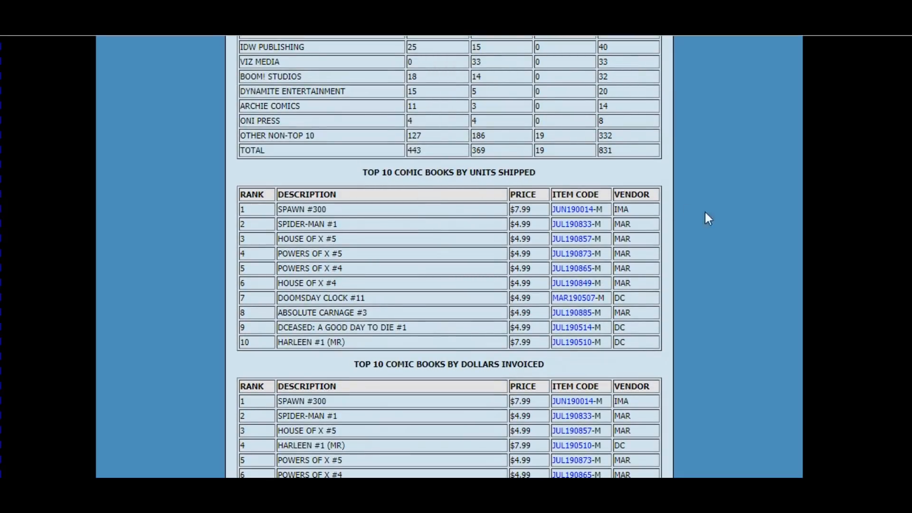
{"action": "mouse_move", "coordinate": [721, 227]}
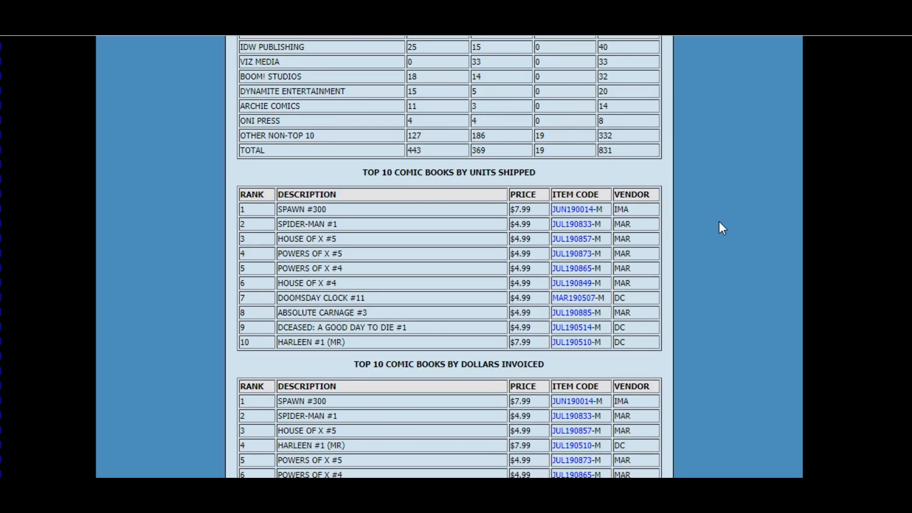
{"action": "scroll", "scroll_direction": "up", "scroll_amount": 3}
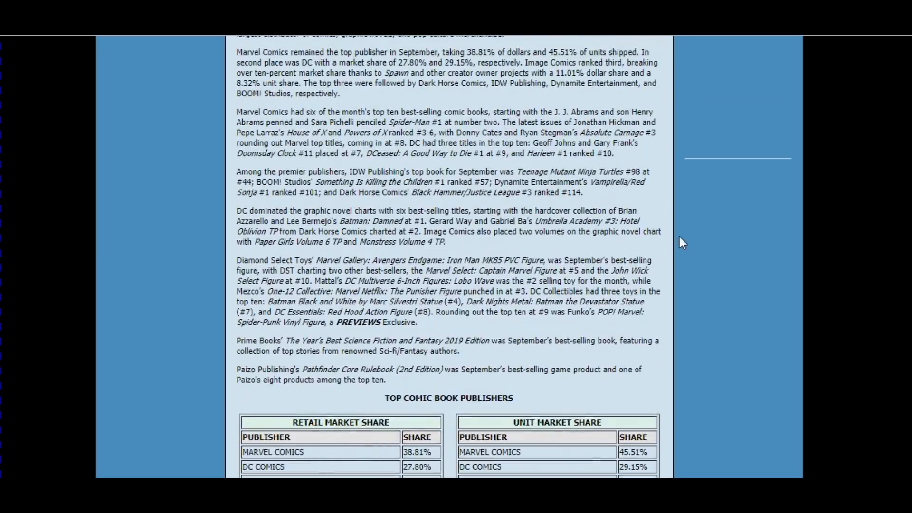
{"action": "scroll", "scroll_direction": "up", "scroll_amount": 3}
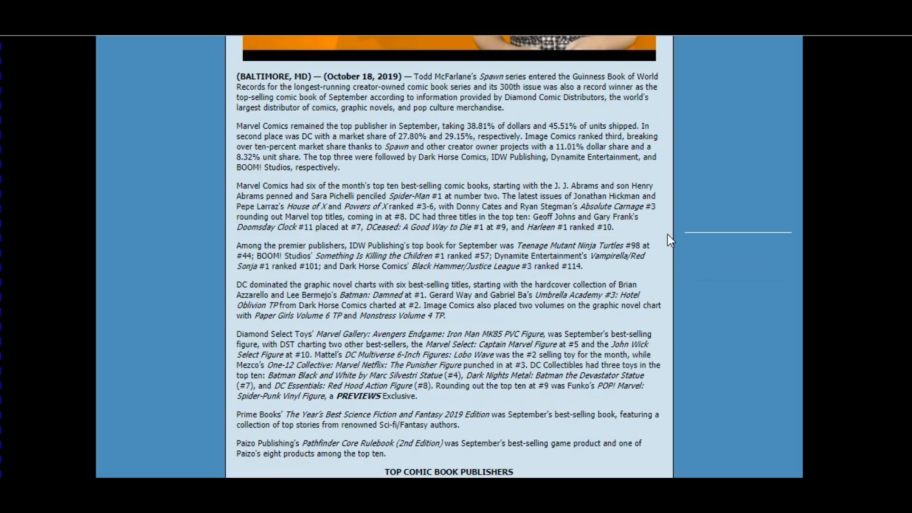
{"action": "mouse_move", "coordinate": [664, 229]}
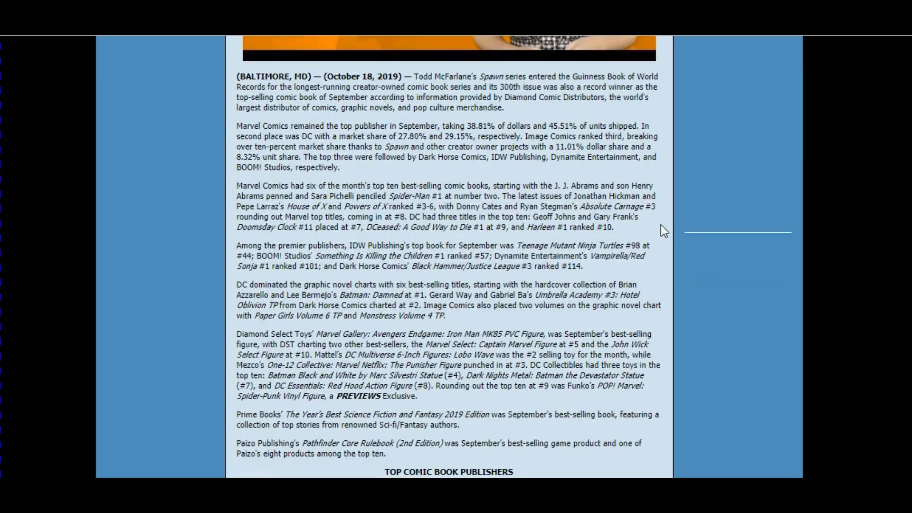
{"action": "mouse_move", "coordinate": [653, 275]}
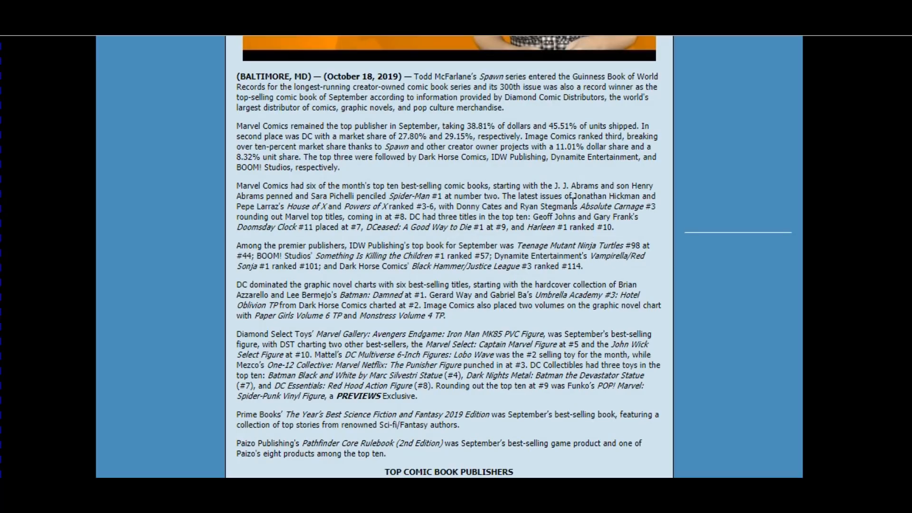
{"action": "mouse_move", "coordinate": [298, 189]}
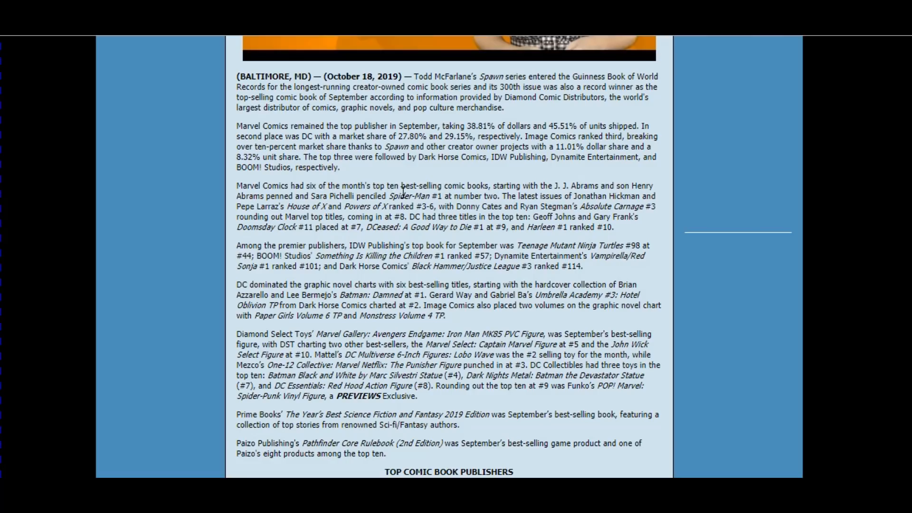
{"action": "mouse_move", "coordinate": [580, 188]}
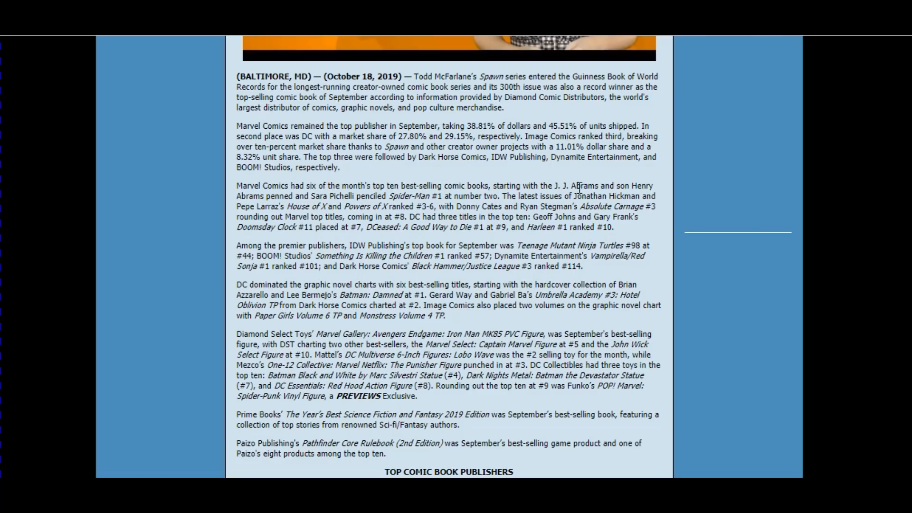
{"action": "mouse_move", "coordinate": [290, 208]}
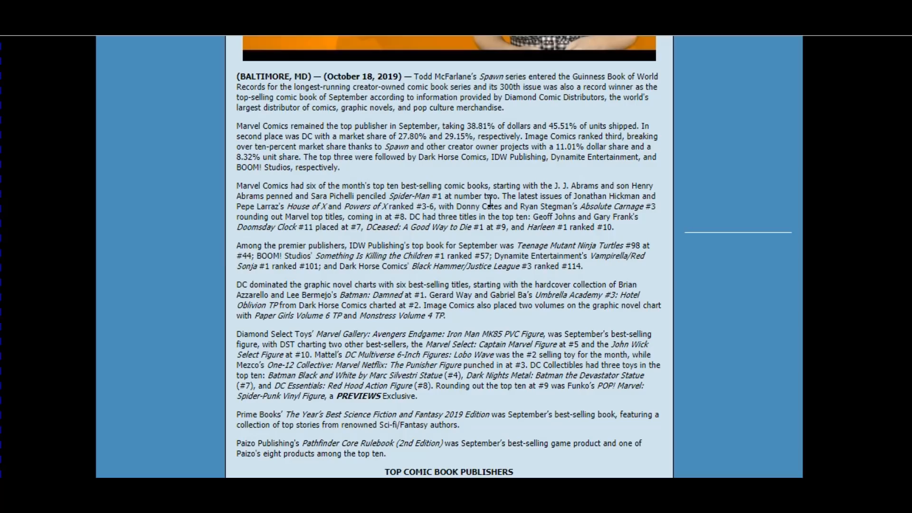
{"action": "scroll", "scroll_direction": "down", "scroll_amount": 3}
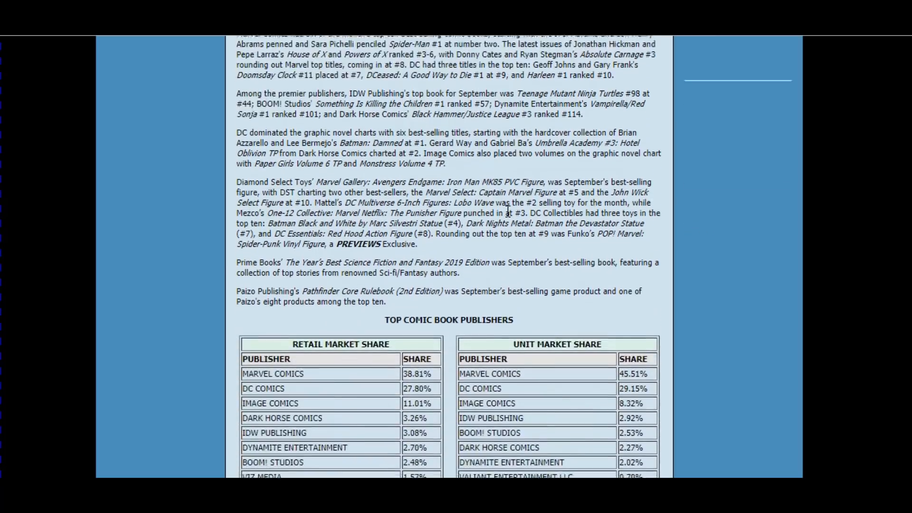
{"action": "scroll", "scroll_direction": "down", "scroll_amount": 3}
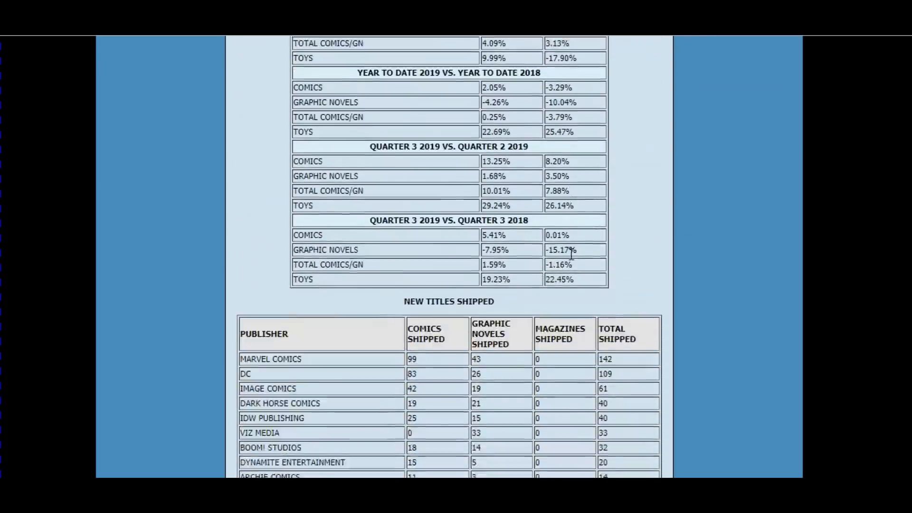
{"action": "scroll", "scroll_direction": "down", "scroll_amount": 3}
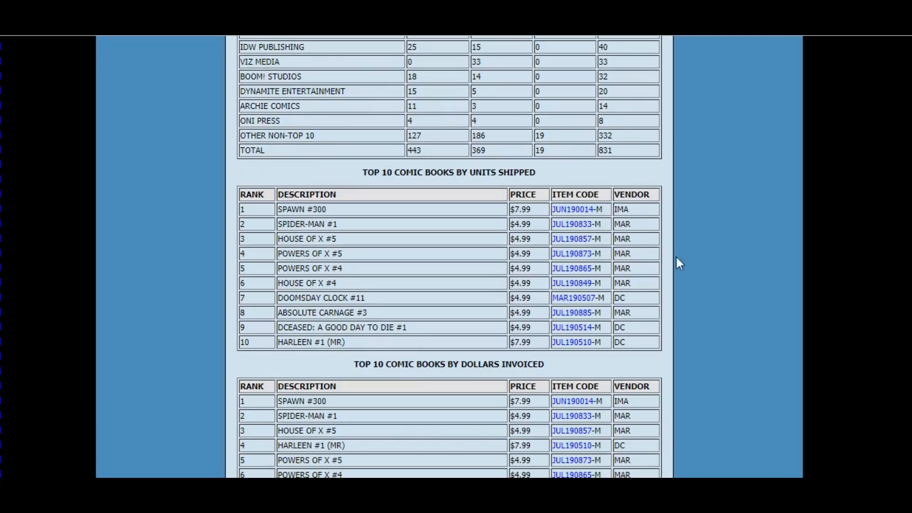
{"action": "mouse_move", "coordinate": [745, 274]}
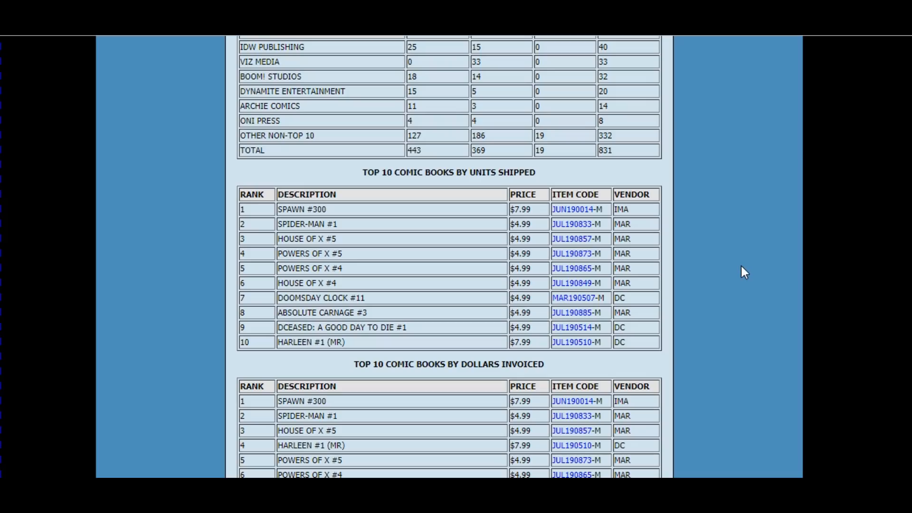
{"action": "mouse_move", "coordinate": [683, 231]}
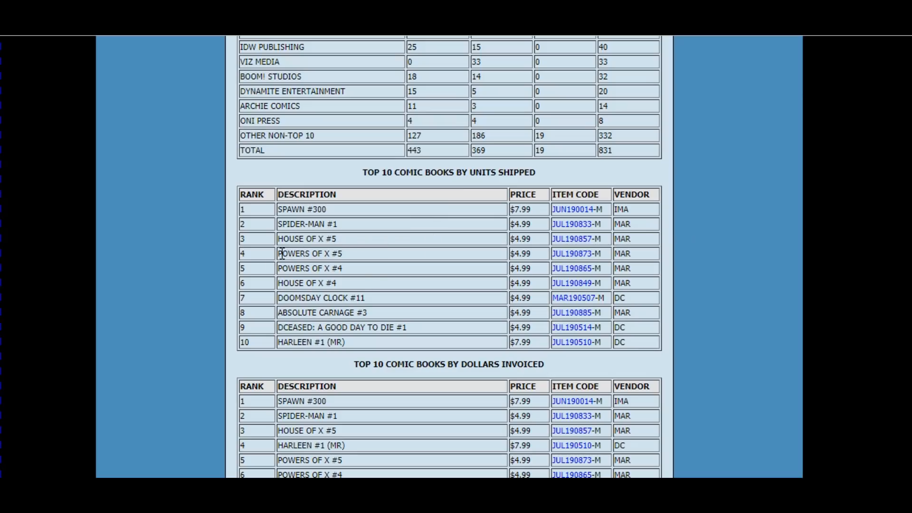
{"action": "mouse_move", "coordinate": [333, 271]}
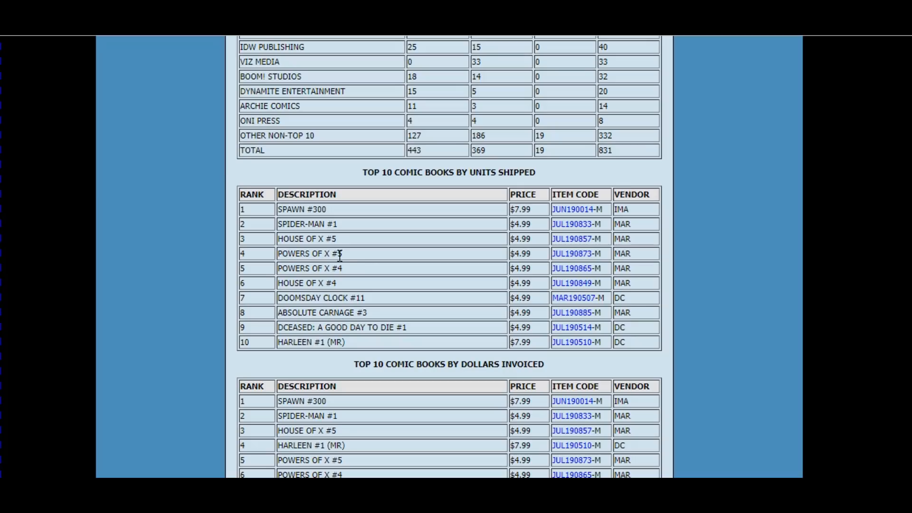
{"action": "mouse_move", "coordinate": [334, 279]}
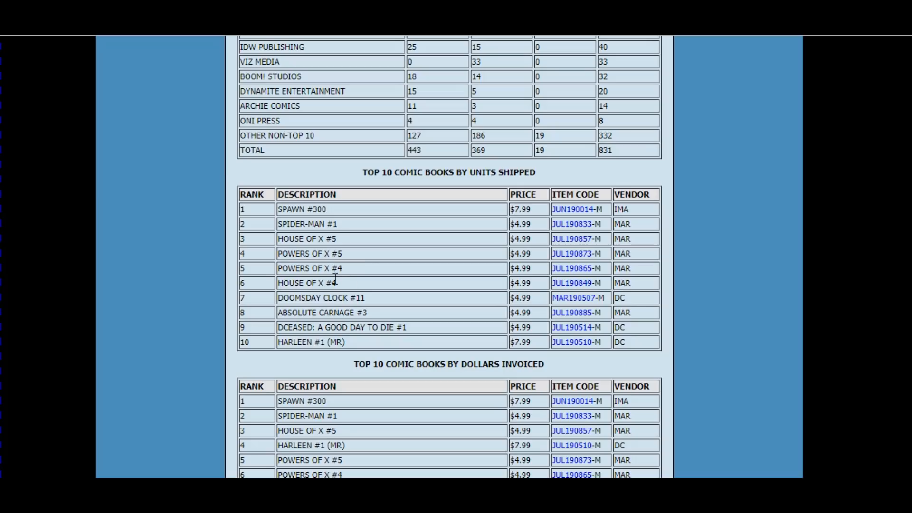
{"action": "mouse_move", "coordinate": [335, 297]}
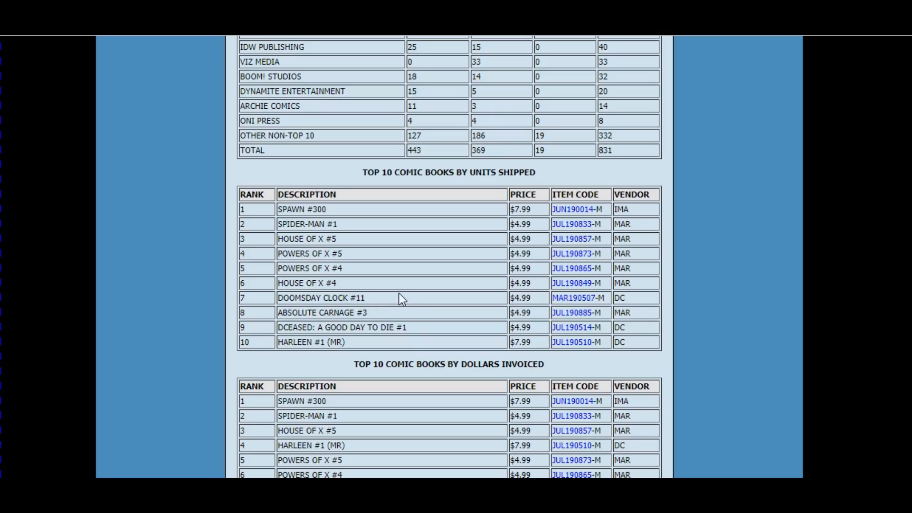
{"action": "mouse_move", "coordinate": [331, 313]}
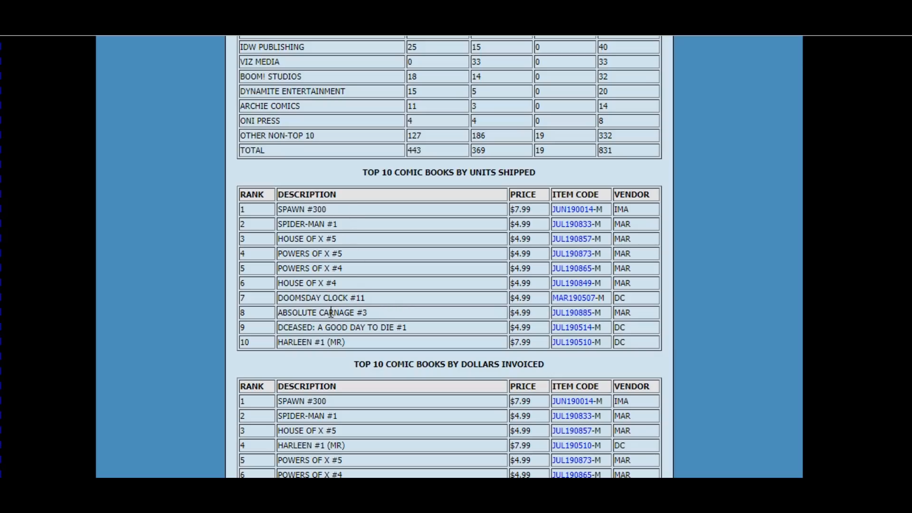
{"action": "mouse_move", "coordinate": [289, 327]}
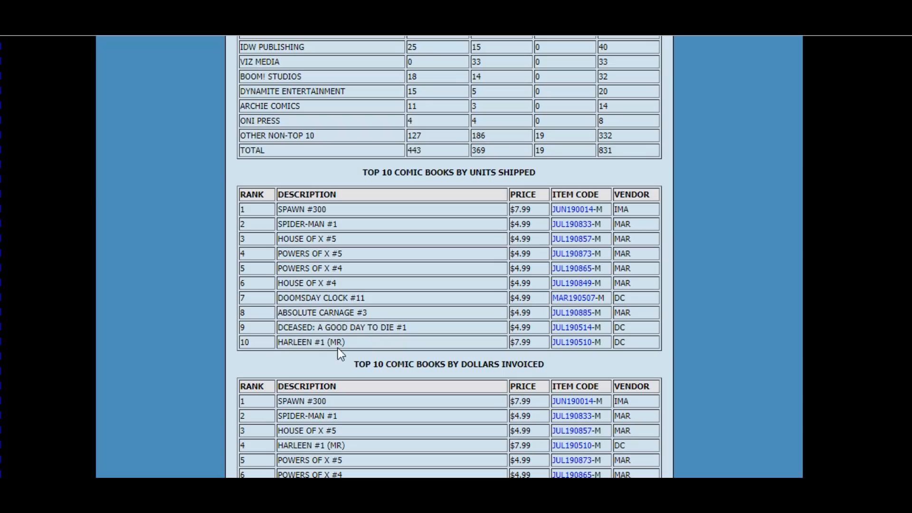
{"action": "scroll", "scroll_direction": "down", "scroll_amount": 3}
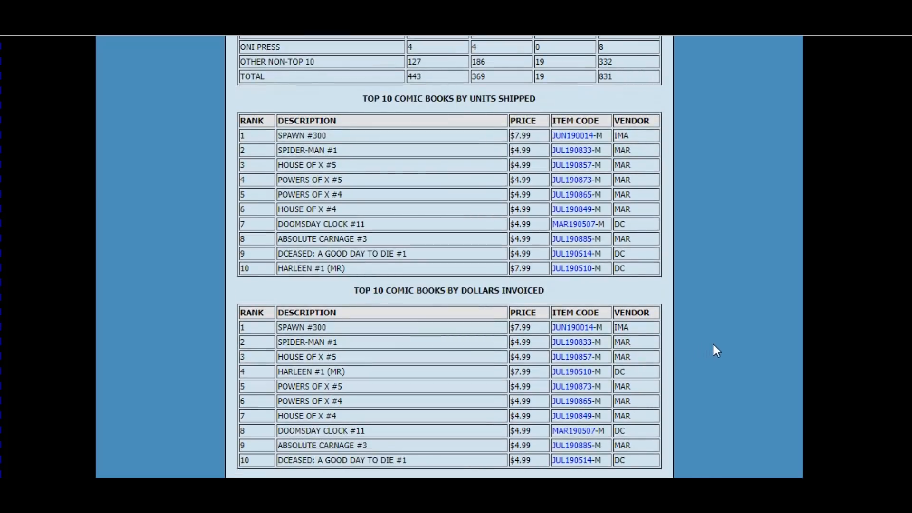
{"action": "scroll", "scroll_direction": "down", "scroll_amount": 3}
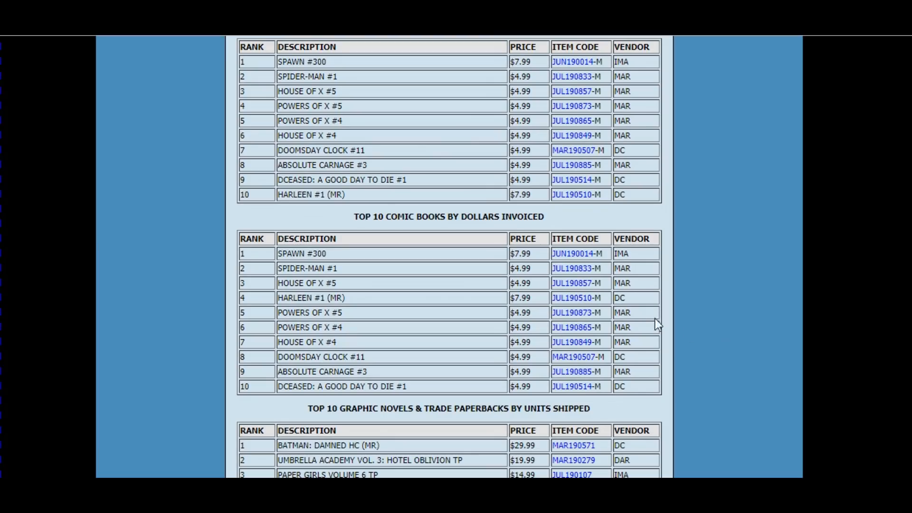
{"action": "mouse_move", "coordinate": [706, 308]}
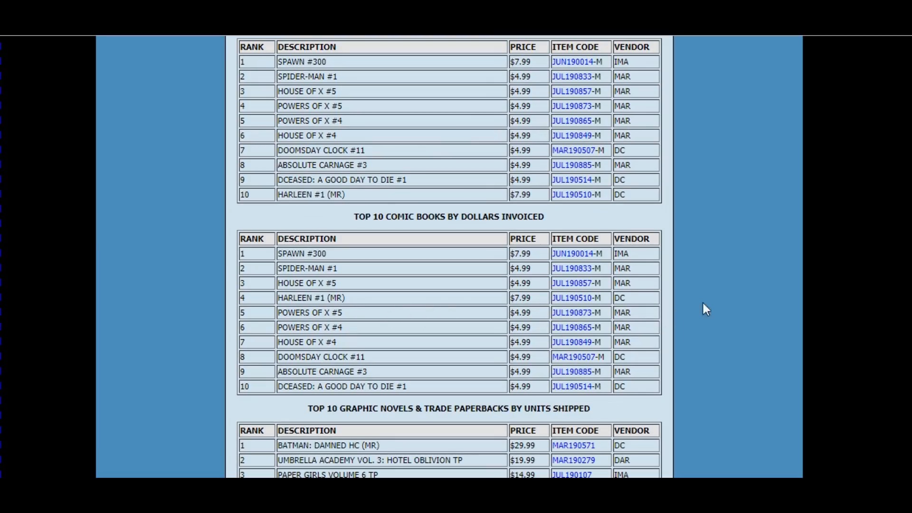
{"action": "mouse_move", "coordinate": [719, 308]}
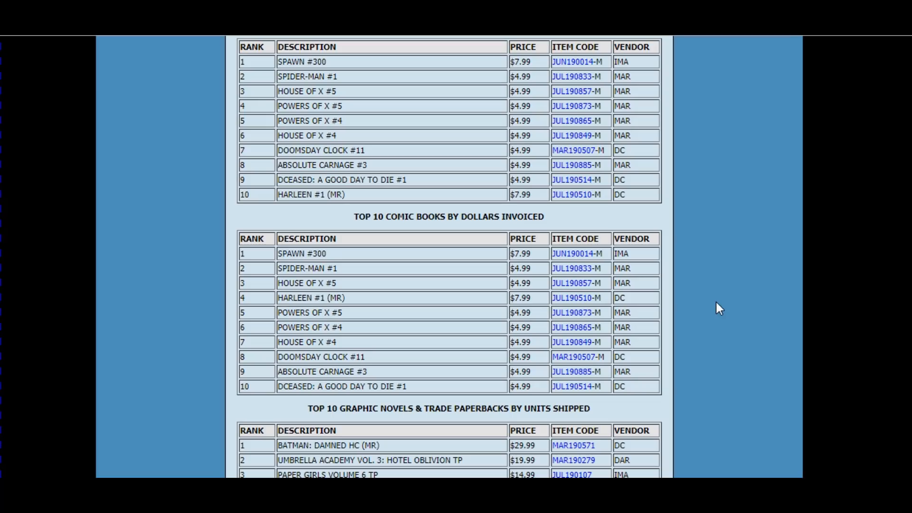
{"action": "mouse_move", "coordinate": [712, 302]}
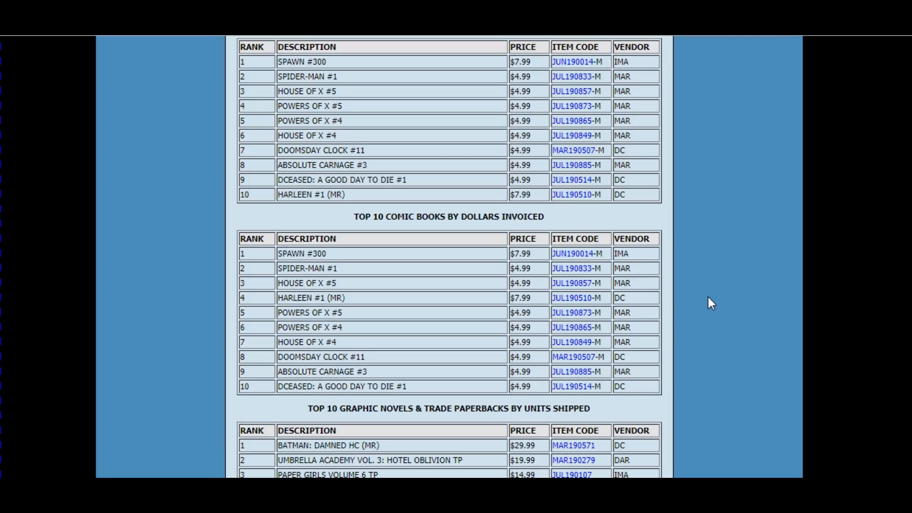
{"action": "scroll", "scroll_direction": "down", "scroll_amount": 3}
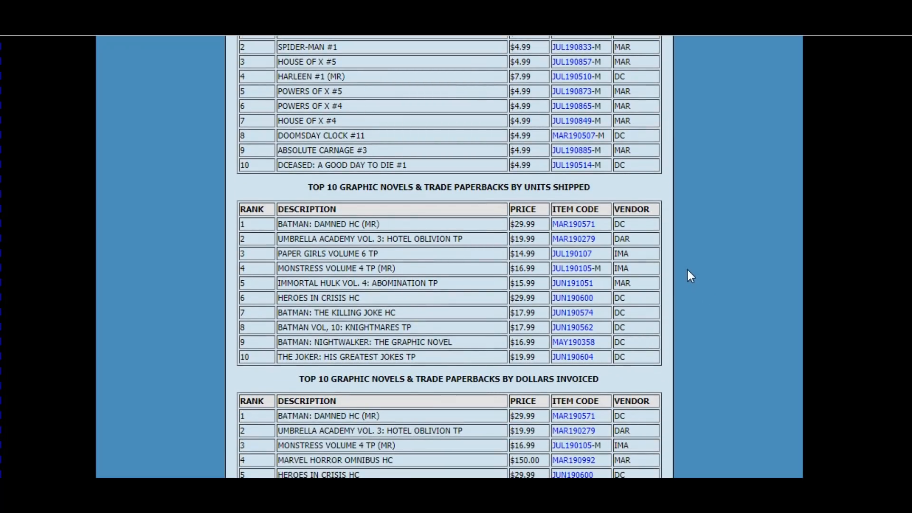
{"action": "scroll", "scroll_direction": "down", "scroll_amount": 3}
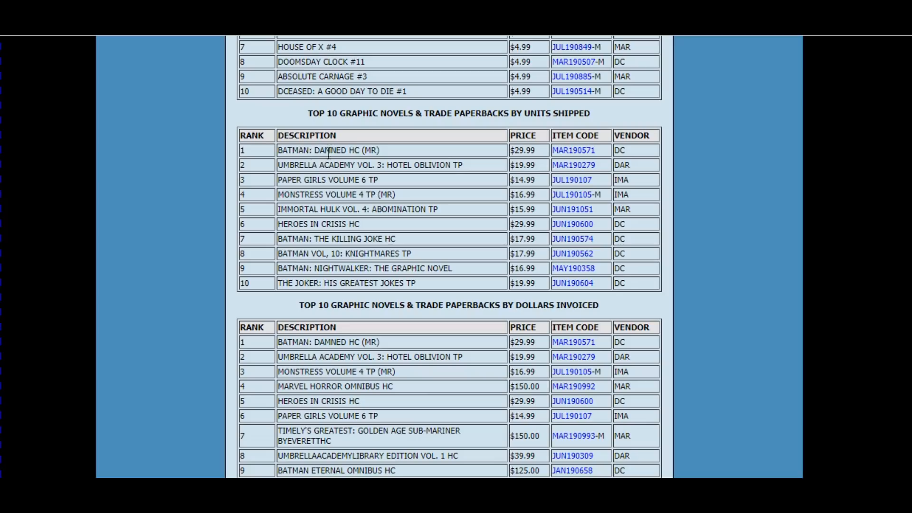
{"action": "mouse_move", "coordinate": [299, 167]}
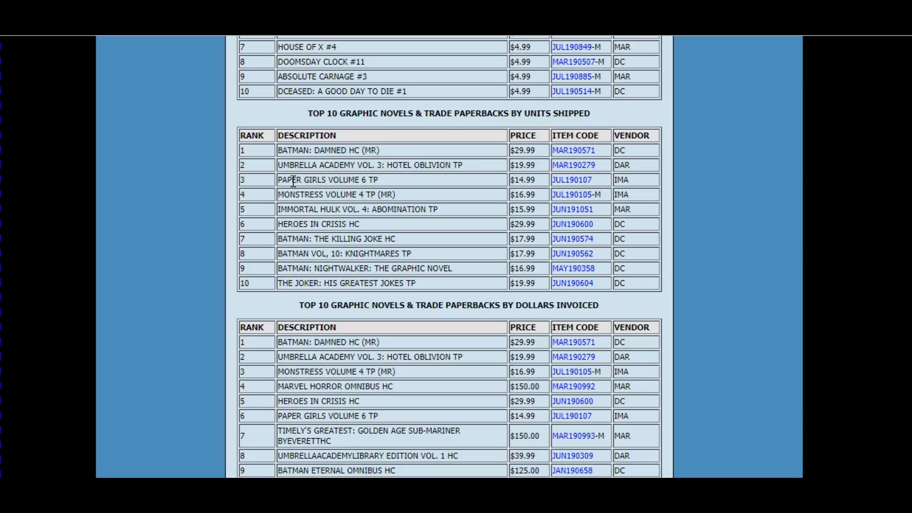
{"action": "mouse_move", "coordinate": [296, 208]}
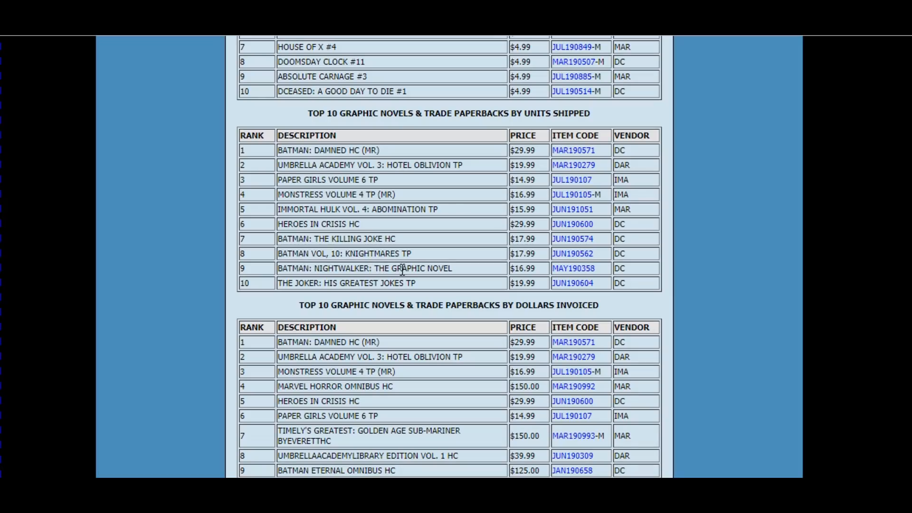
{"action": "mouse_move", "coordinate": [308, 297]}
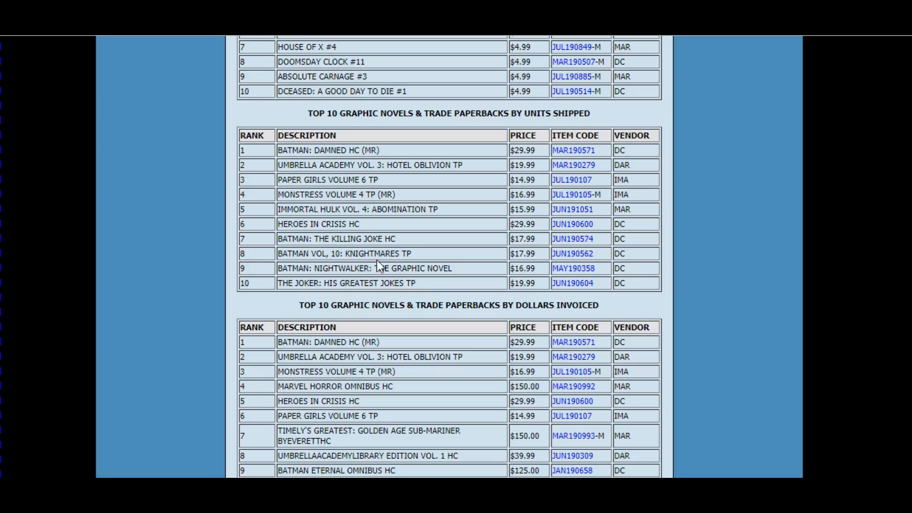
{"action": "mouse_move", "coordinate": [314, 226]}
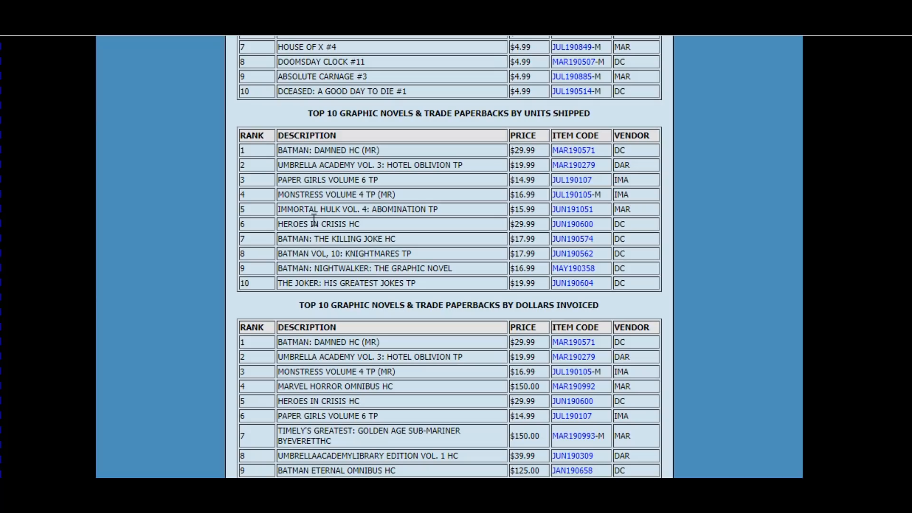
{"action": "scroll", "scroll_direction": "down", "scroll_amount": 3}
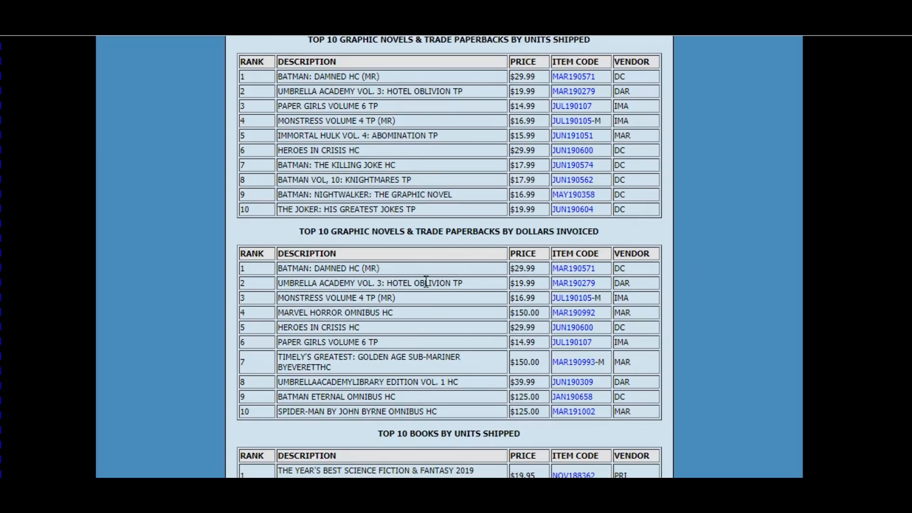
{"action": "mouse_move", "coordinate": [427, 326]}
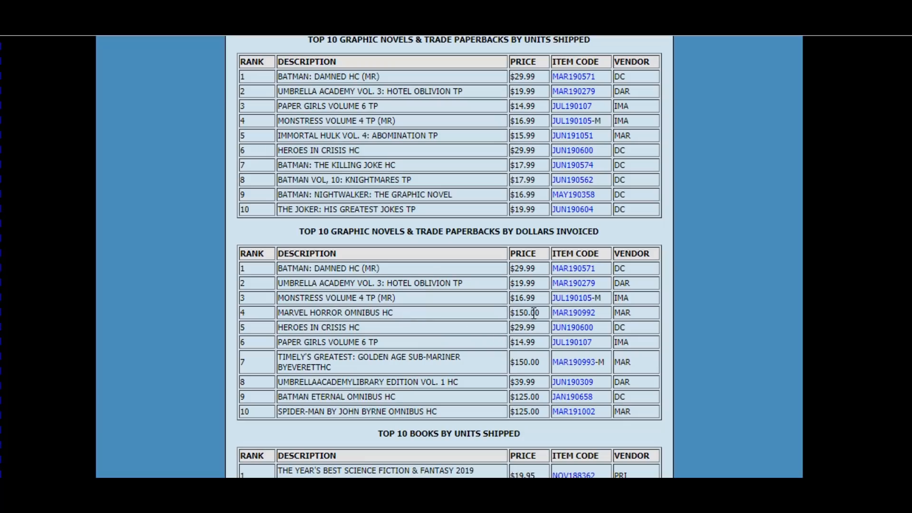
{"action": "mouse_move", "coordinate": [532, 325]}
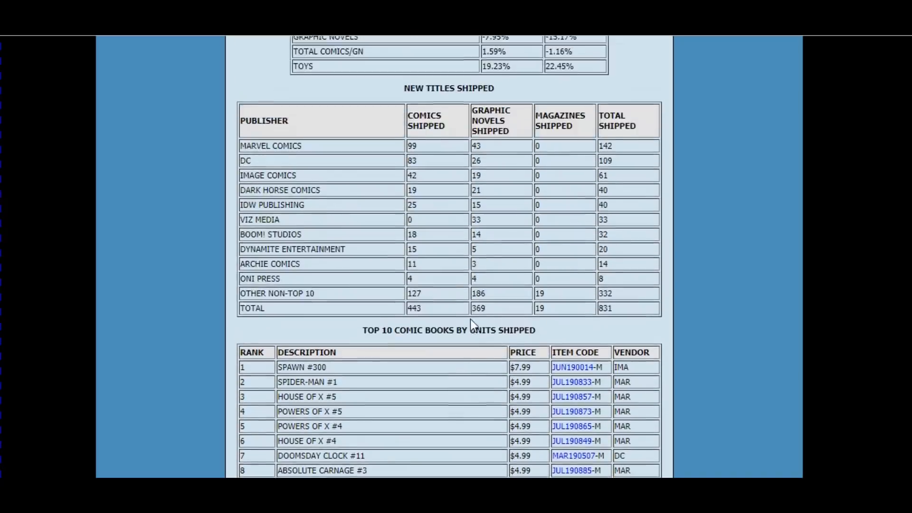
{"action": "scroll", "scroll_direction": "up", "scroll_amount": 3}
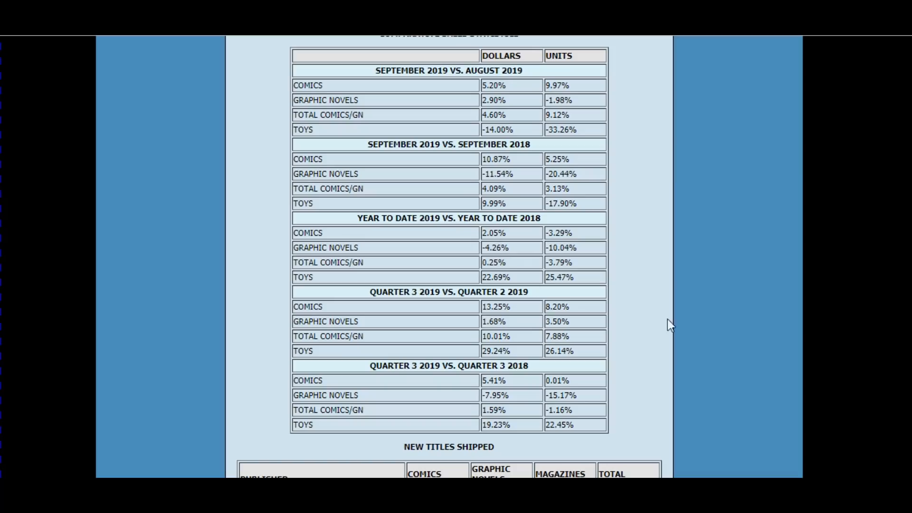
{"action": "mouse_move", "coordinate": [696, 322]}
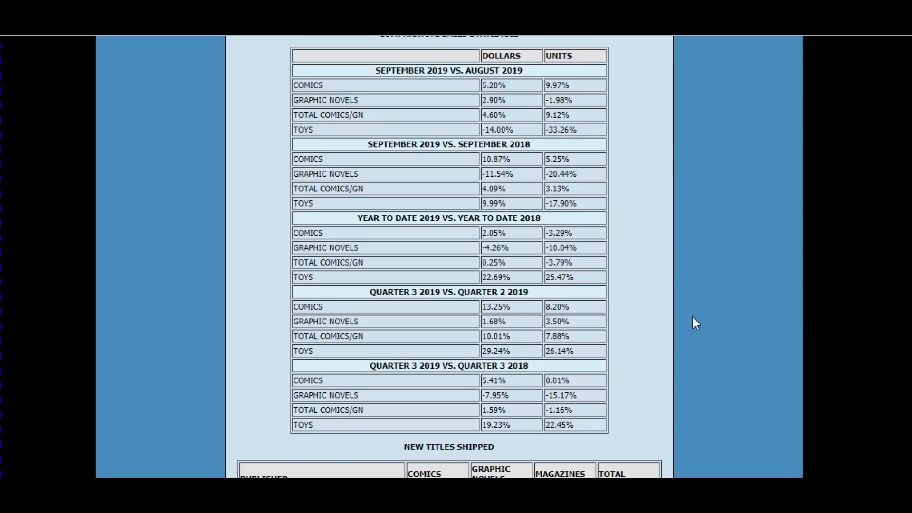
{"action": "mouse_move", "coordinate": [693, 326]}
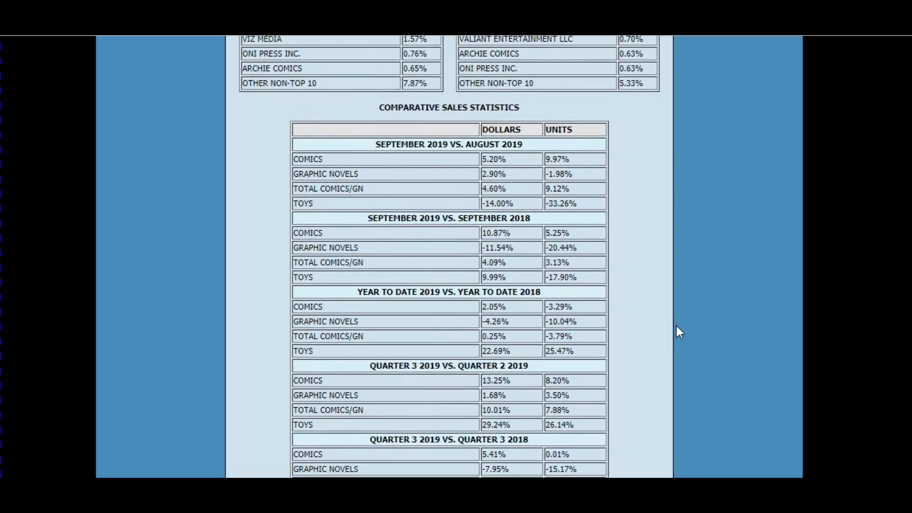
{"action": "mouse_move", "coordinate": [605, 244]}
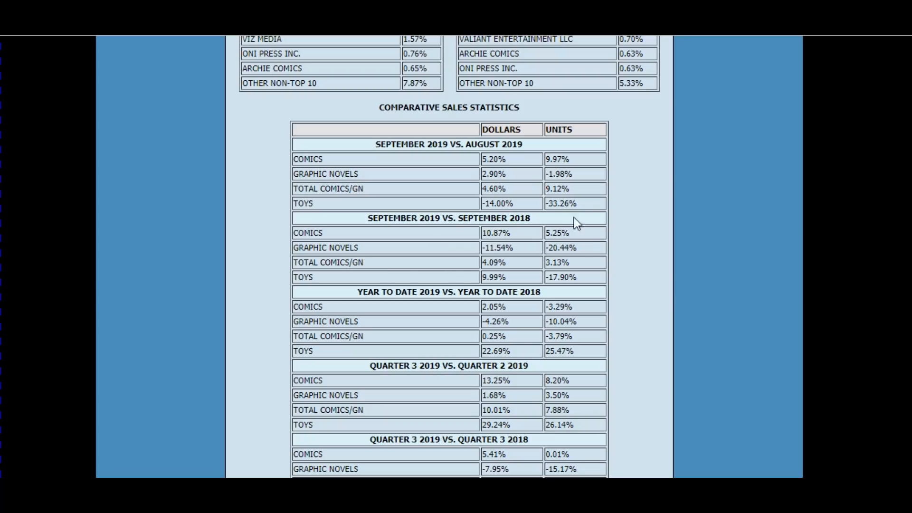
{"action": "mouse_move", "coordinate": [509, 244]}
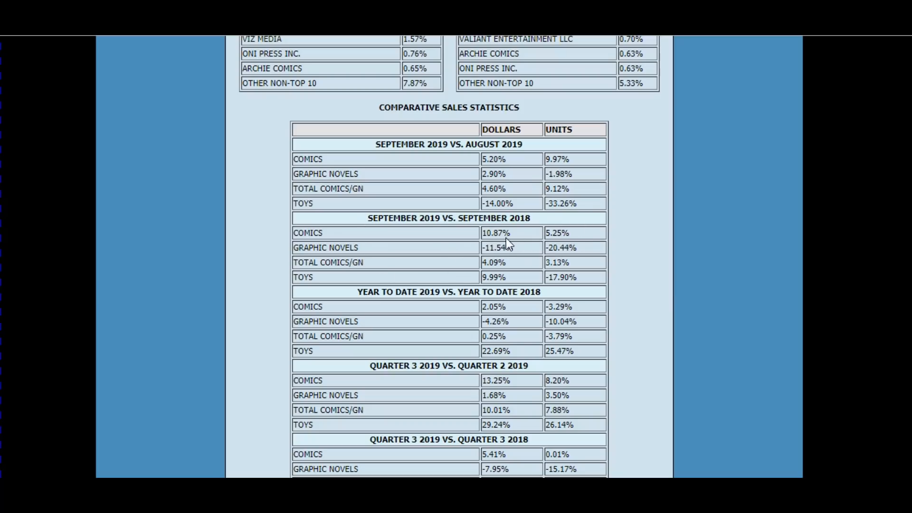
{"action": "mouse_move", "coordinate": [549, 214]}
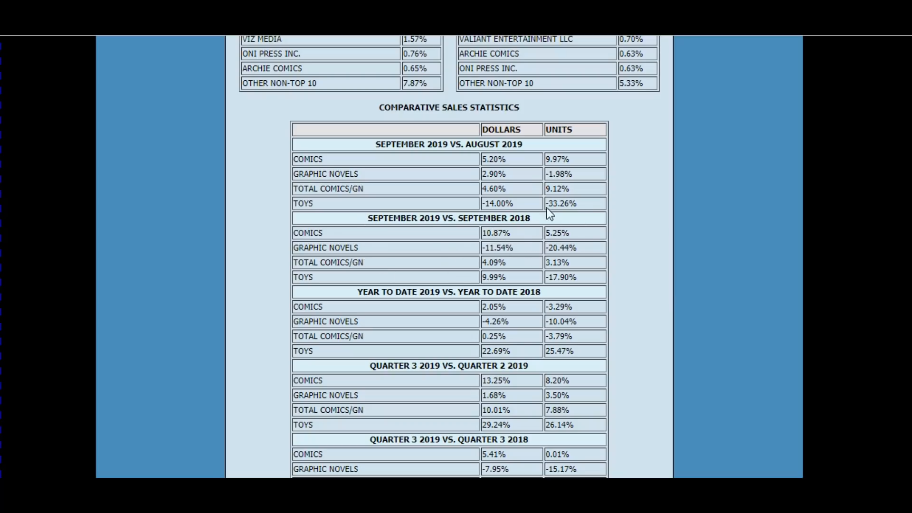
{"action": "scroll", "scroll_direction": "down", "scroll_amount": 3}
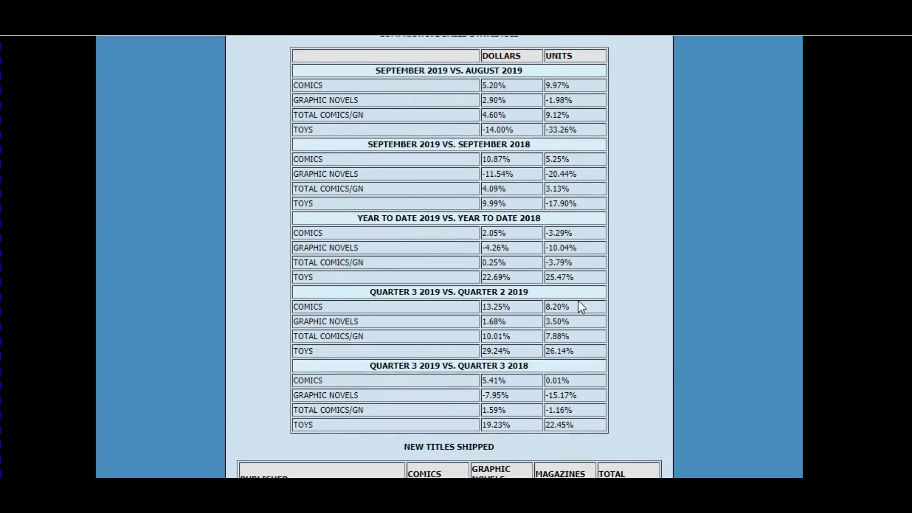
{"action": "mouse_move", "coordinate": [587, 324]}
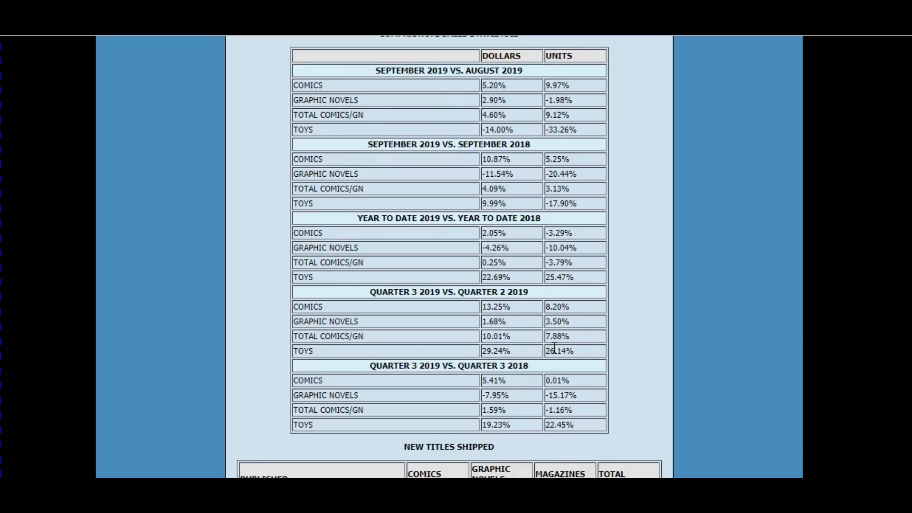
{"action": "mouse_move", "coordinate": [768, 390]}
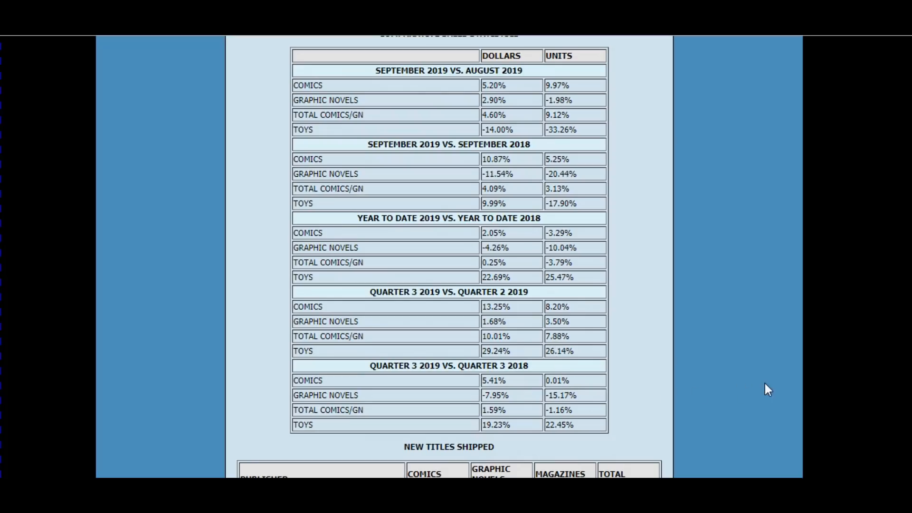
{"action": "mouse_move", "coordinate": [764, 388]}
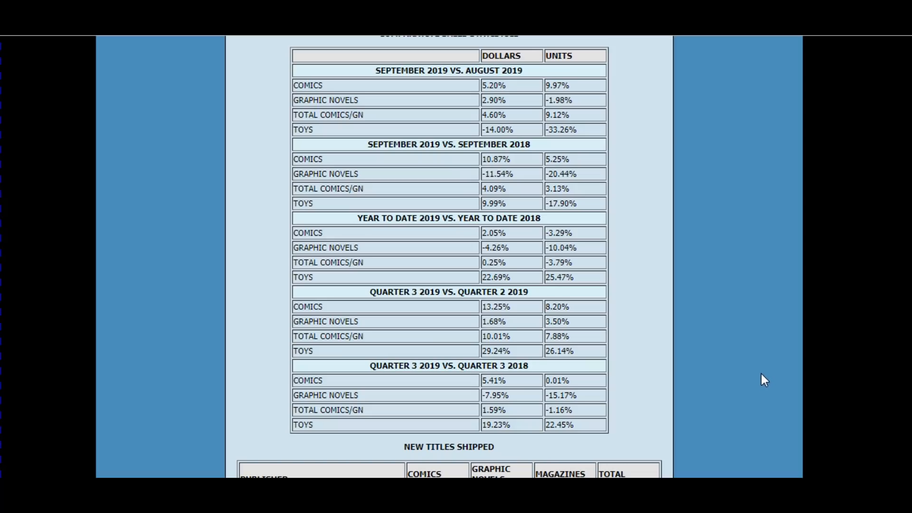
{"action": "scroll", "scroll_direction": "down", "scroll_amount": 3}
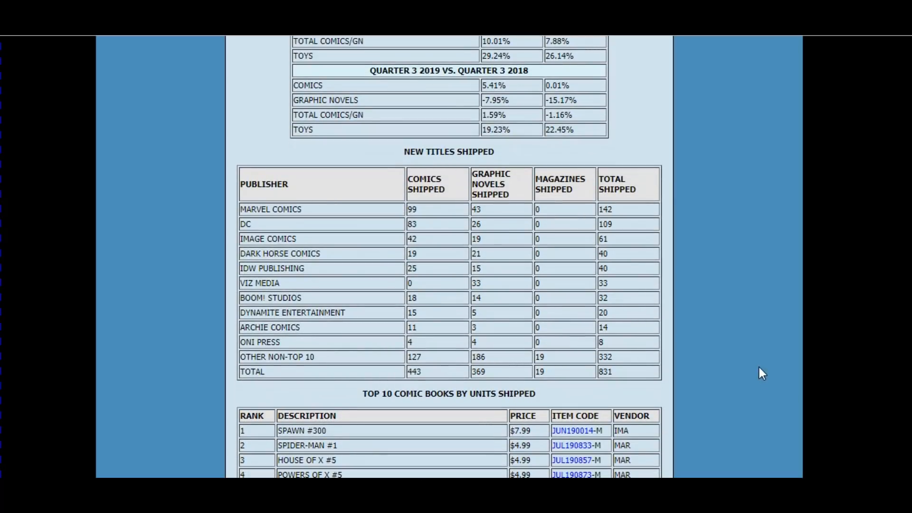
{"action": "mouse_move", "coordinate": [379, 239]}
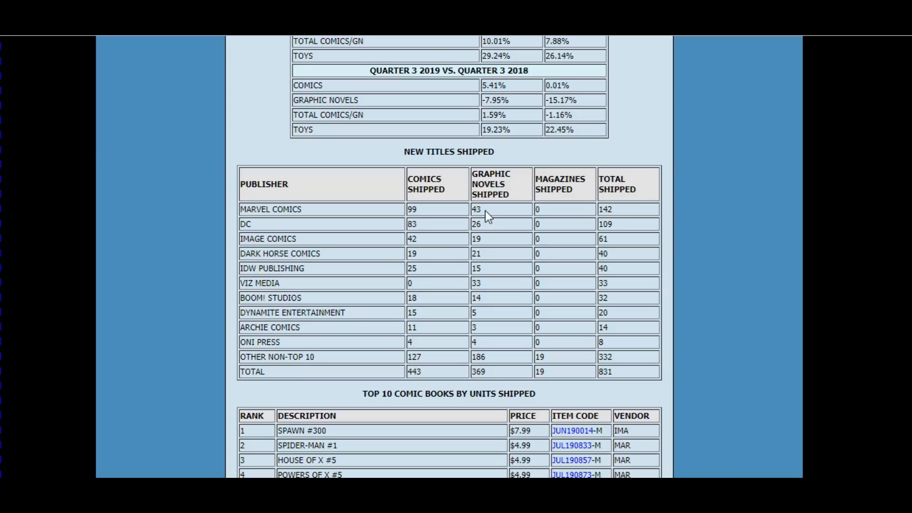
{"action": "mouse_move", "coordinate": [672, 310]}
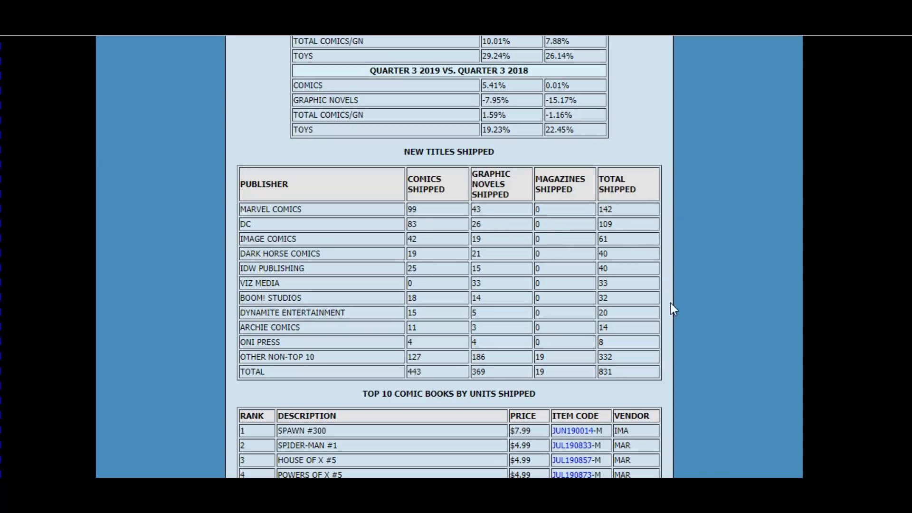
{"action": "mouse_move", "coordinate": [616, 236]}
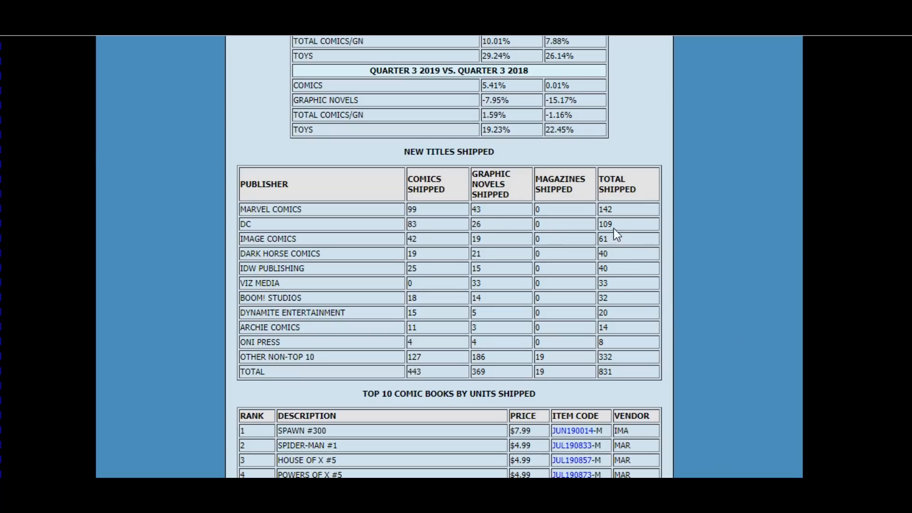
{"action": "mouse_move", "coordinate": [488, 233]}
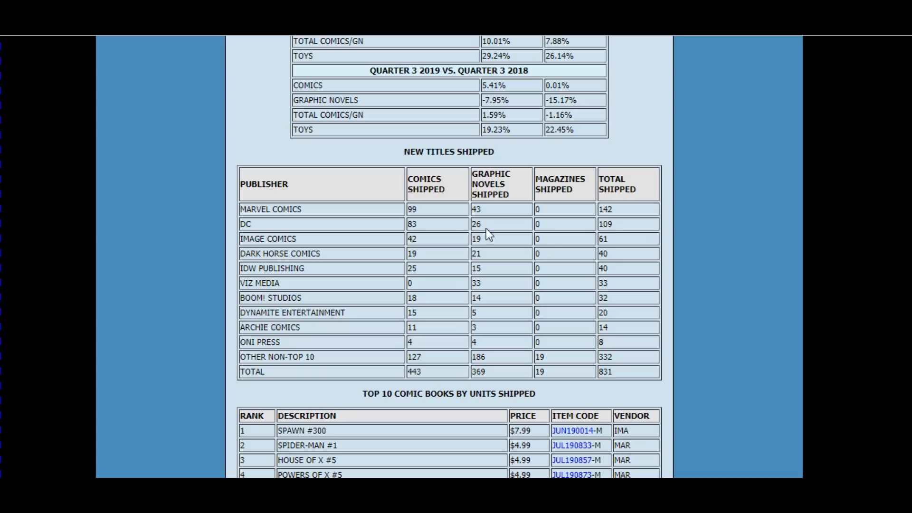
{"action": "mouse_move", "coordinate": [378, 270]}
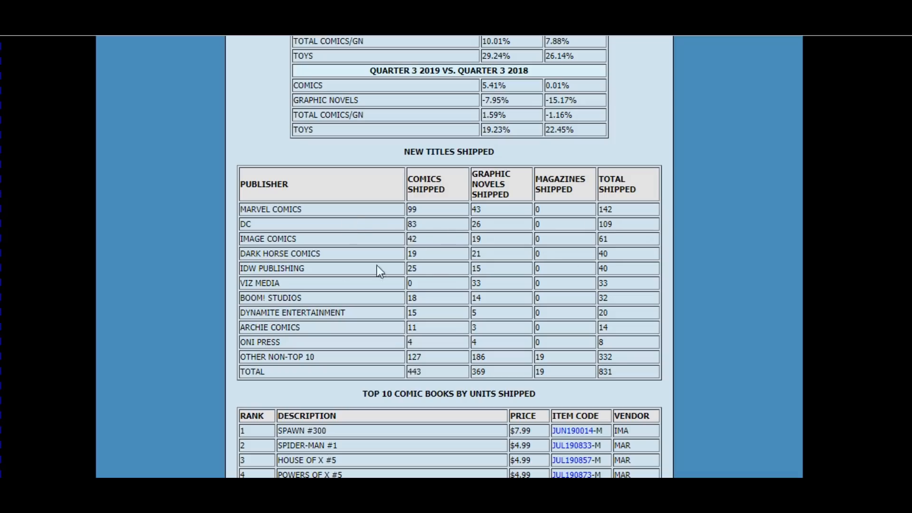
{"action": "mouse_move", "coordinate": [613, 260]}
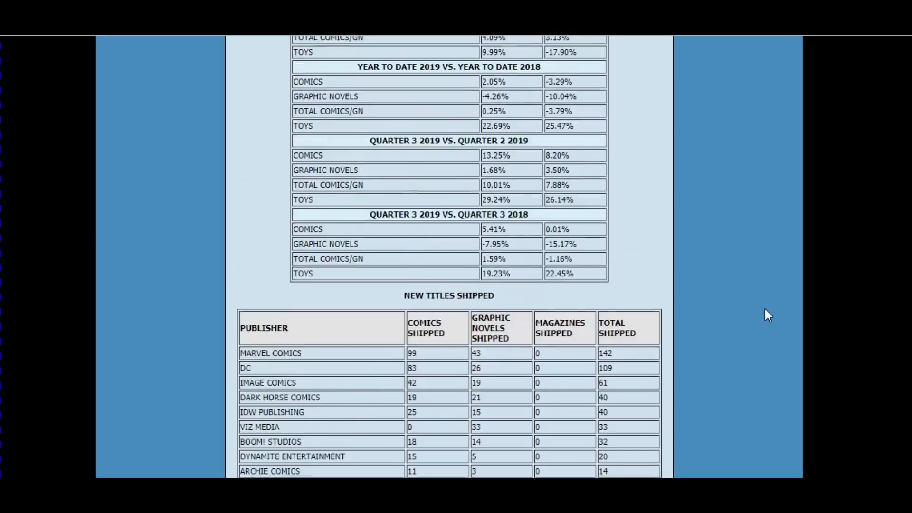
{"action": "scroll", "scroll_direction": "up", "scroll_amount": 3}
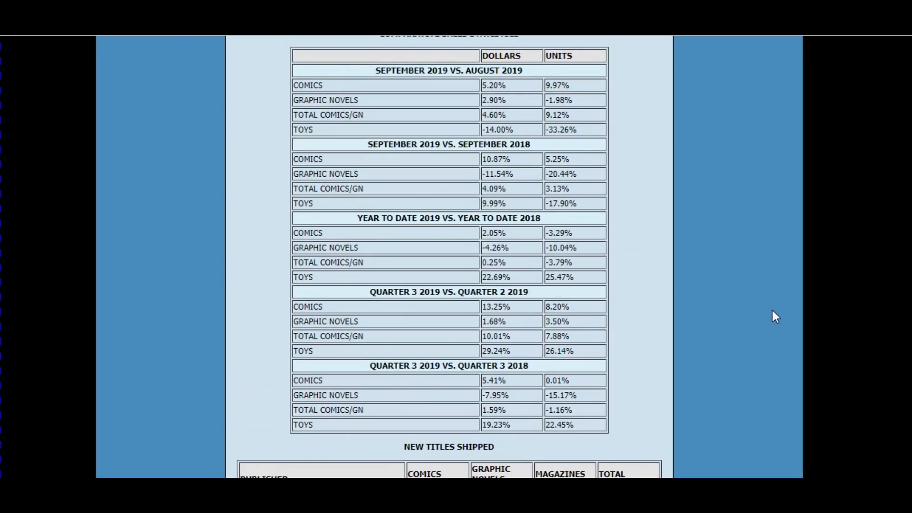
{"action": "mouse_move", "coordinate": [778, 332]}
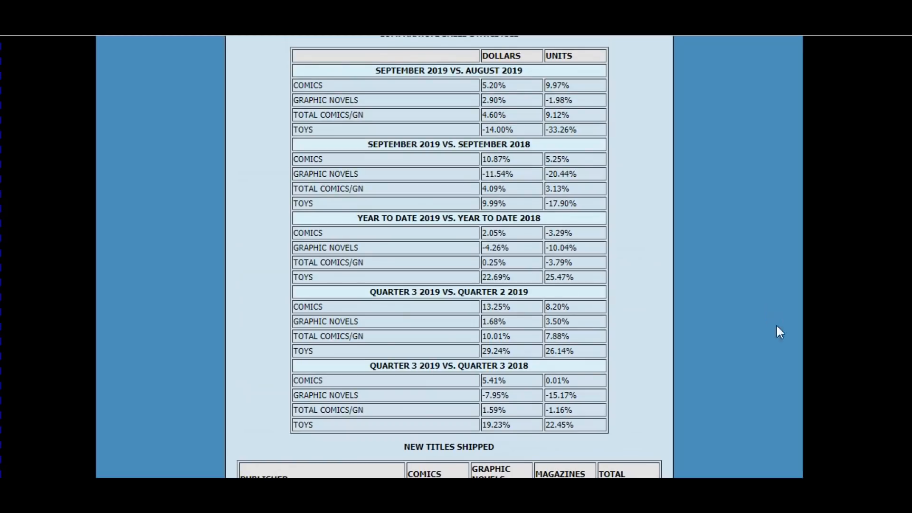
{"action": "scroll", "scroll_direction": "down", "scroll_amount": 3}
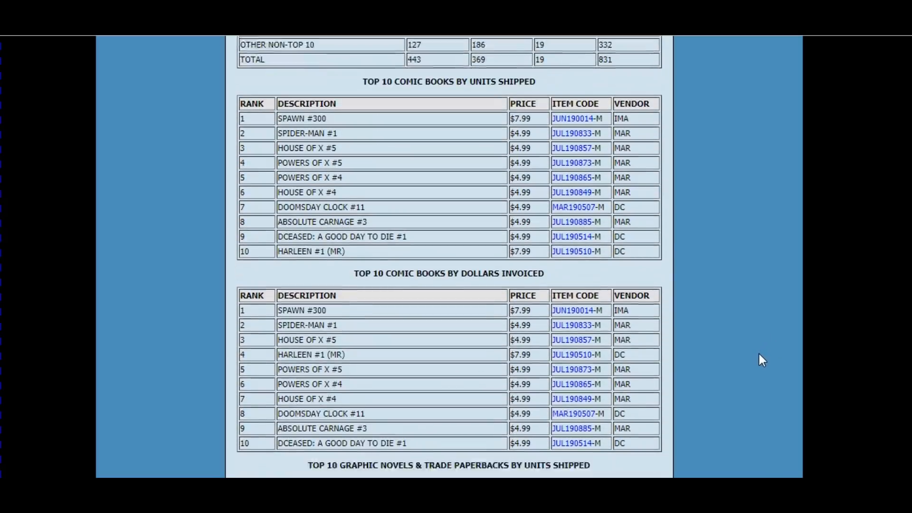
{"action": "scroll", "scroll_direction": "down", "scroll_amount": 3}
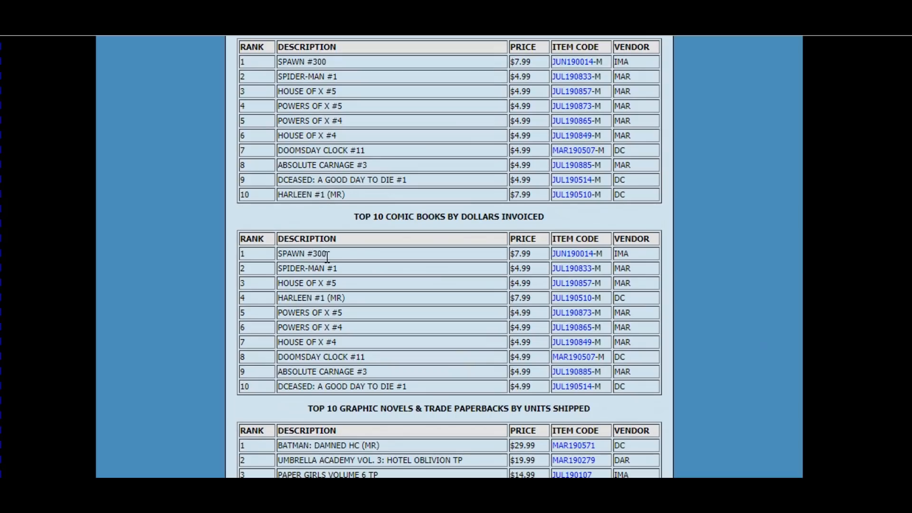
{"action": "mouse_move", "coordinate": [328, 268]}
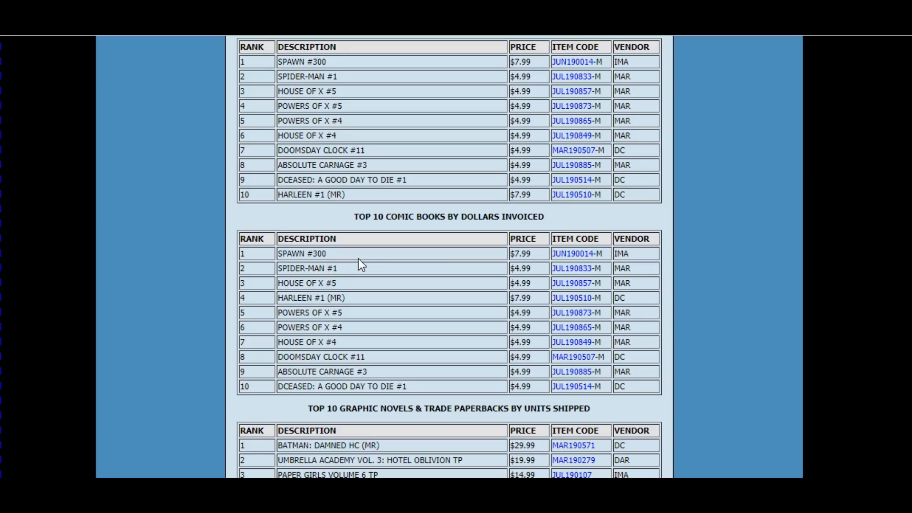
{"action": "mouse_move", "coordinate": [368, 272]}
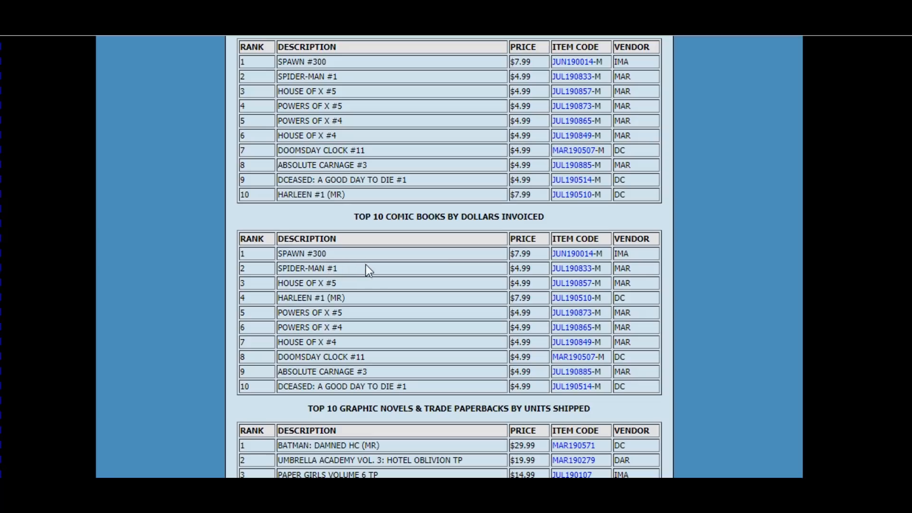
{"action": "mouse_move", "coordinate": [321, 311]}
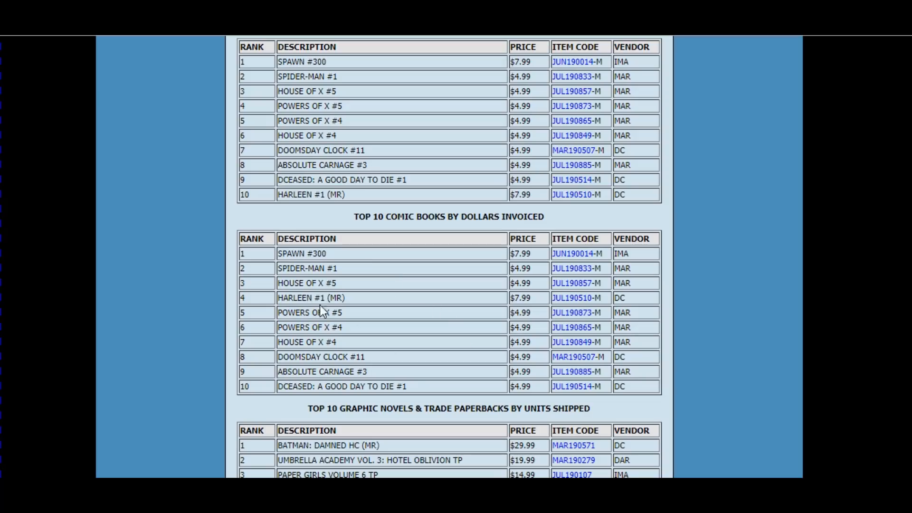
{"action": "mouse_move", "coordinate": [371, 293]}
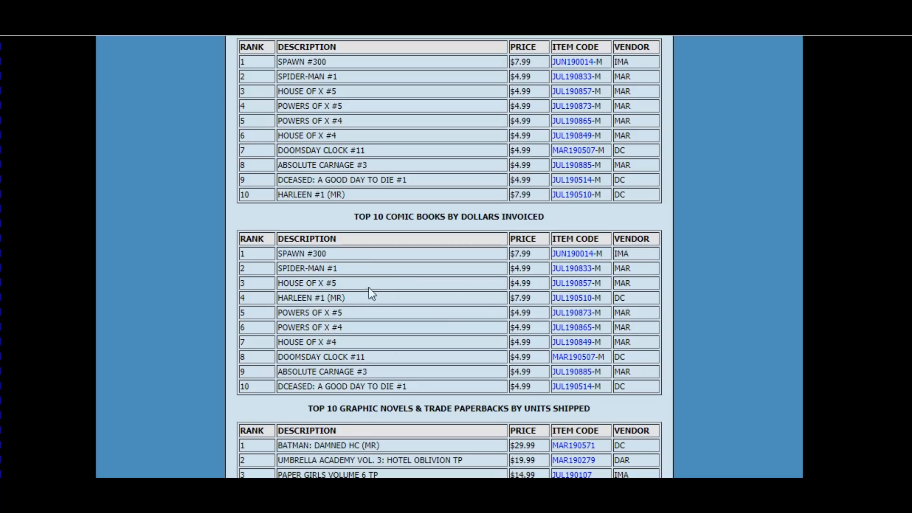
{"action": "mouse_move", "coordinate": [425, 310]}
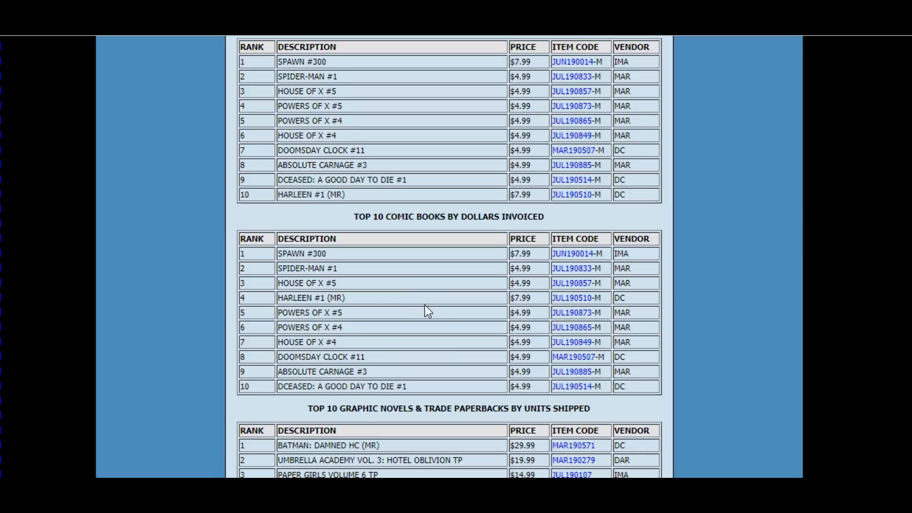
{"action": "mouse_move", "coordinate": [443, 312]}
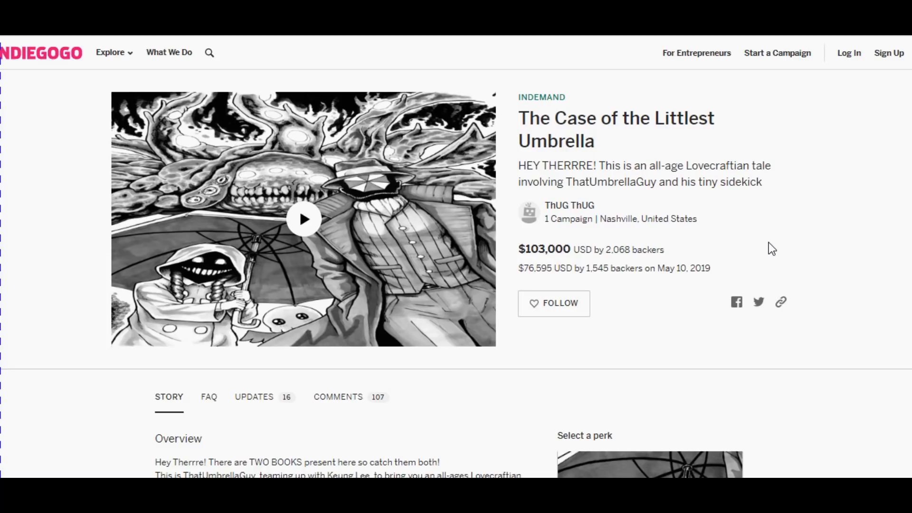
{"action": "mouse_move", "coordinate": [767, 240]}
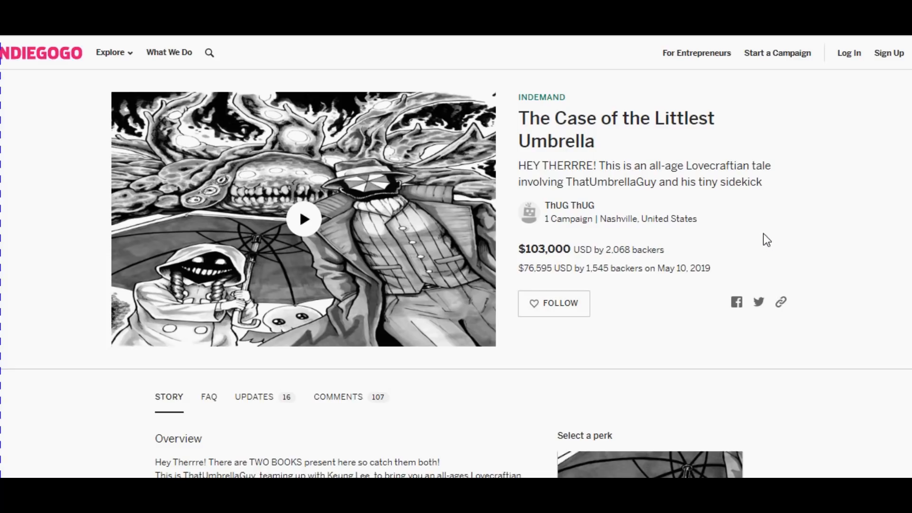
{"action": "mouse_move", "coordinate": [765, 238]}
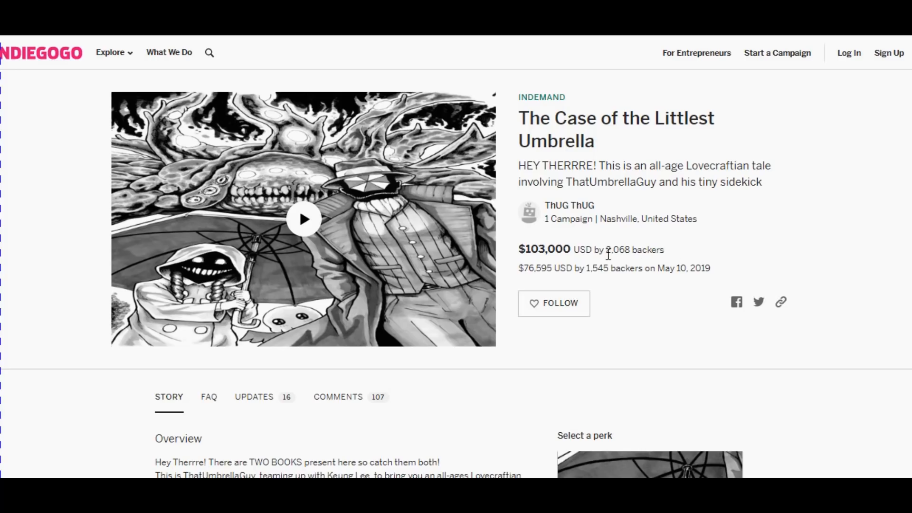
{"action": "mouse_move", "coordinate": [561, 266]}
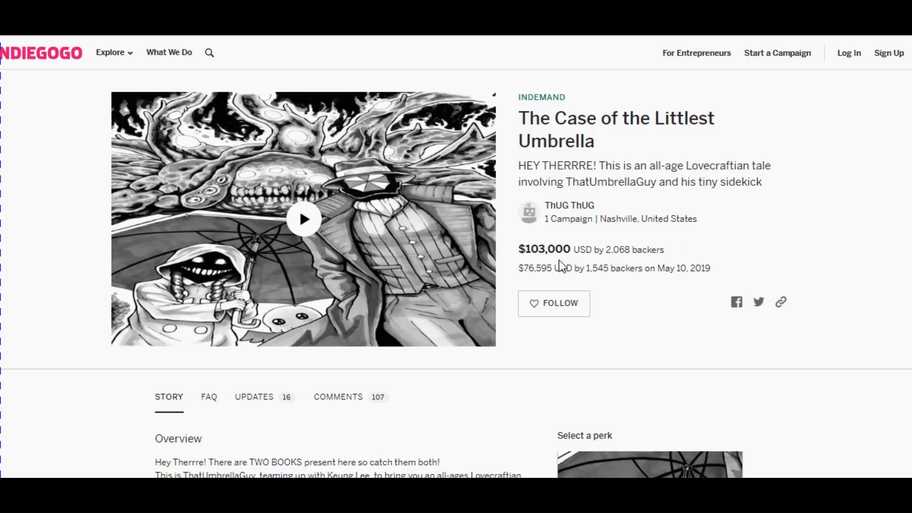
{"action": "mouse_move", "coordinate": [798, 219]}
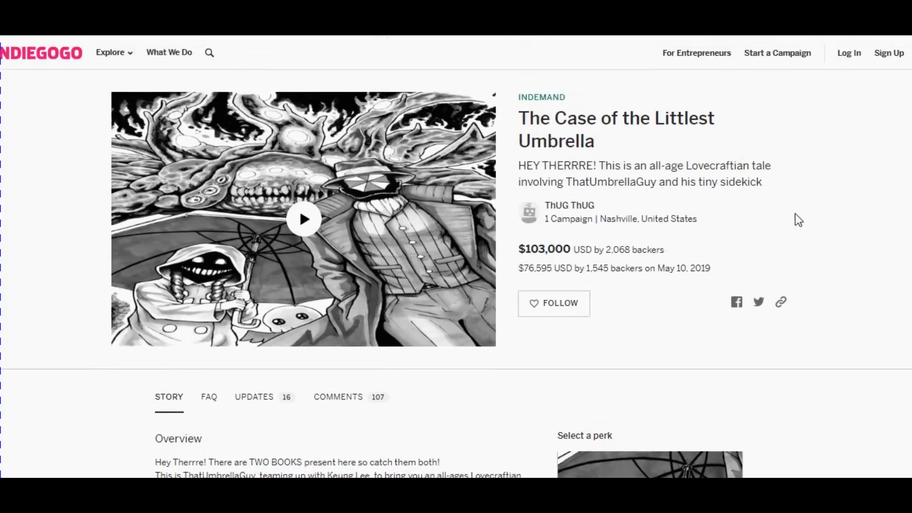
{"action": "mouse_move", "coordinate": [838, 248]}
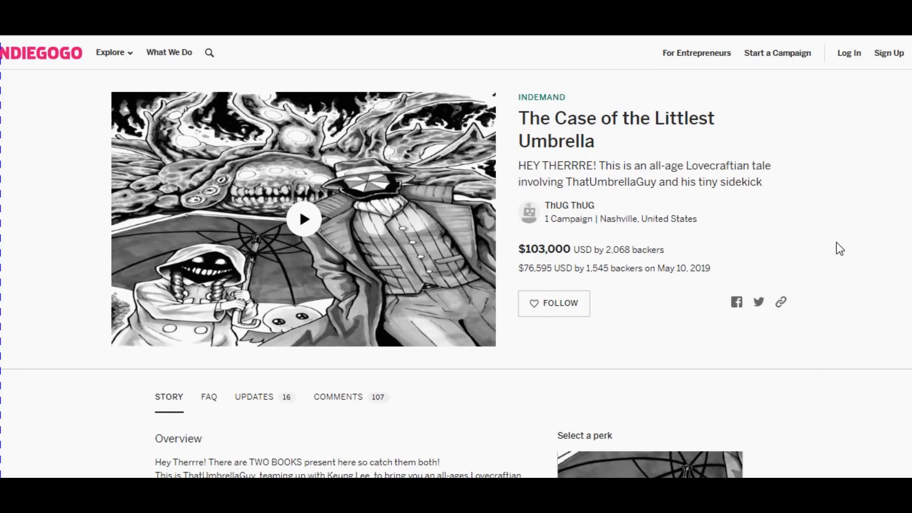
{"action": "scroll", "scroll_direction": "down", "scroll_amount": 3}
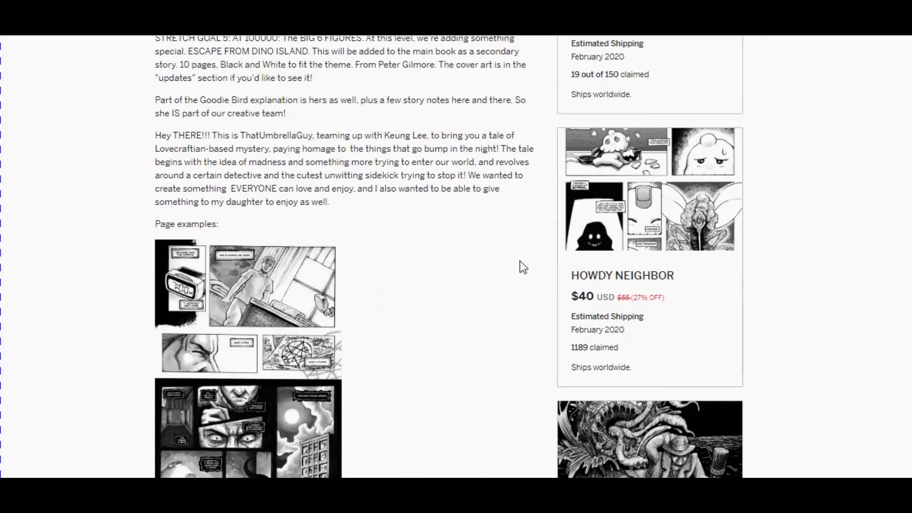
{"action": "mouse_move", "coordinate": [550, 298]}
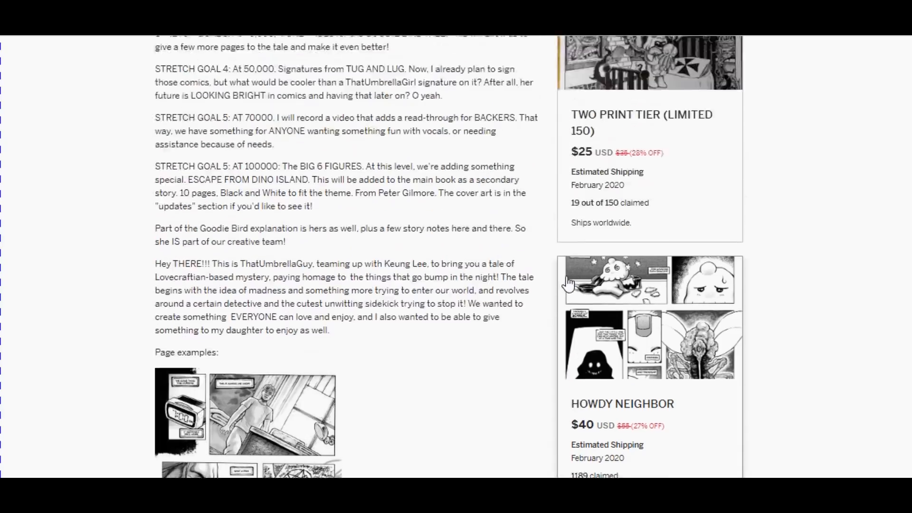
{"action": "scroll", "scroll_direction": "up", "scroll_amount": 3}
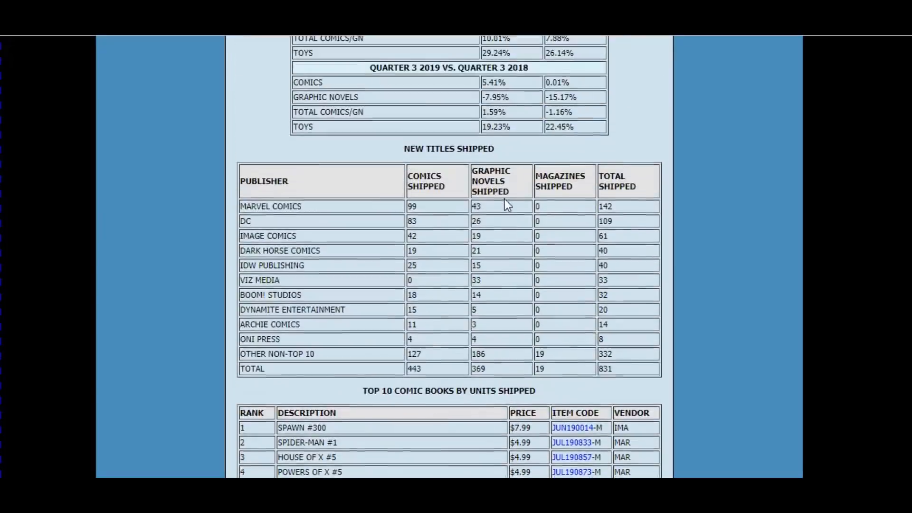
{"action": "scroll", "scroll_direction": "up", "scroll_amount": 3}
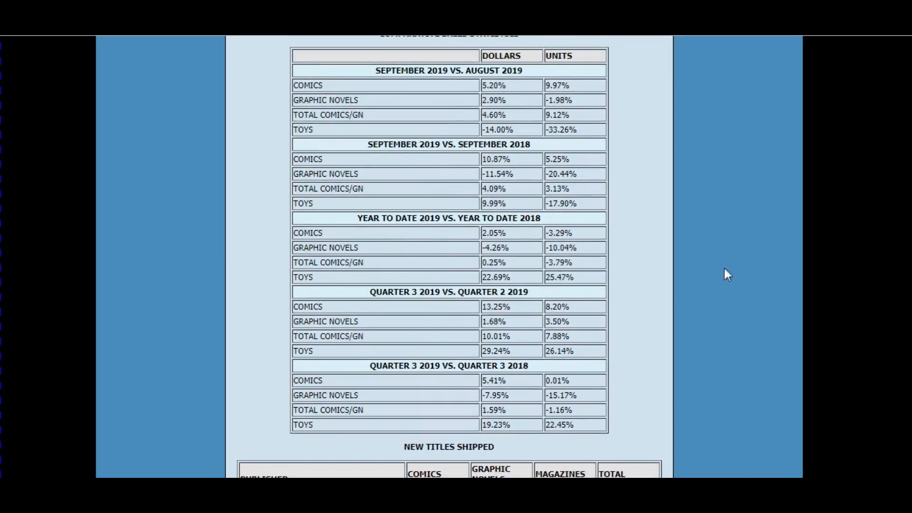
{"action": "mouse_move", "coordinate": [750, 283]}
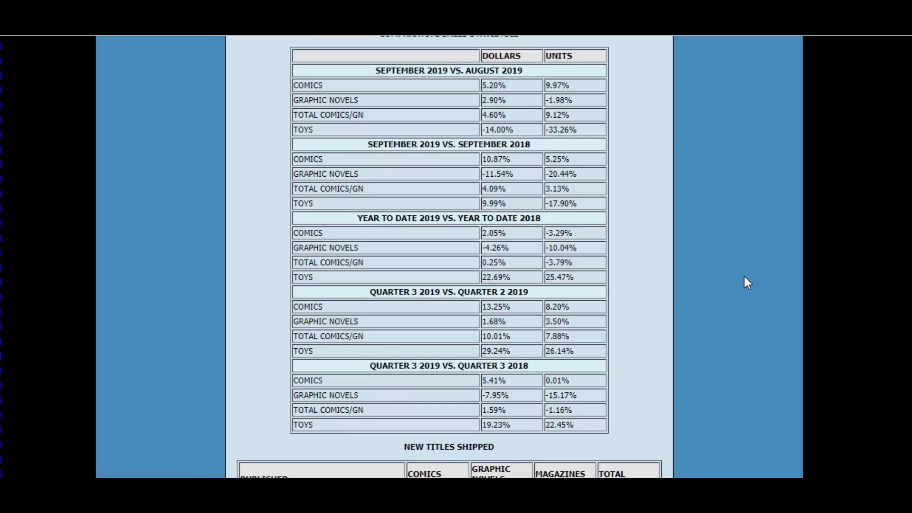
{"action": "mouse_move", "coordinate": [752, 283]}
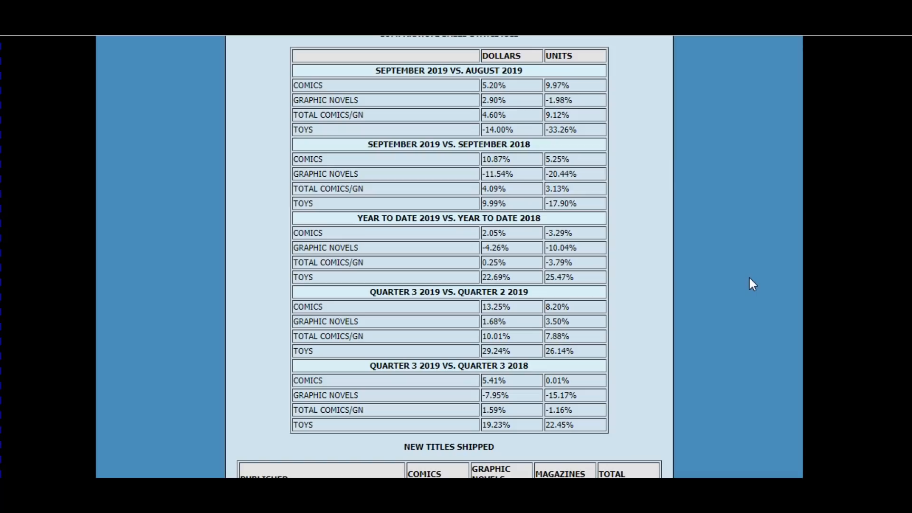
{"action": "mouse_move", "coordinate": [698, 430]}
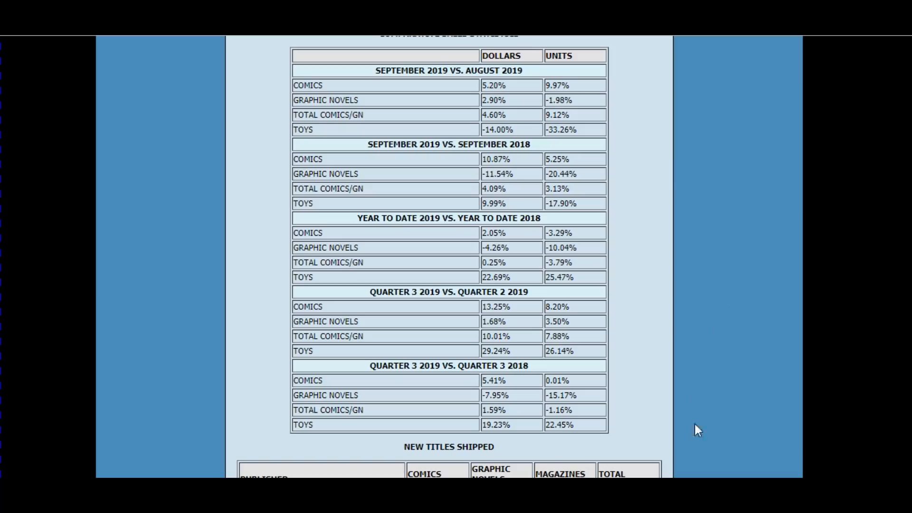